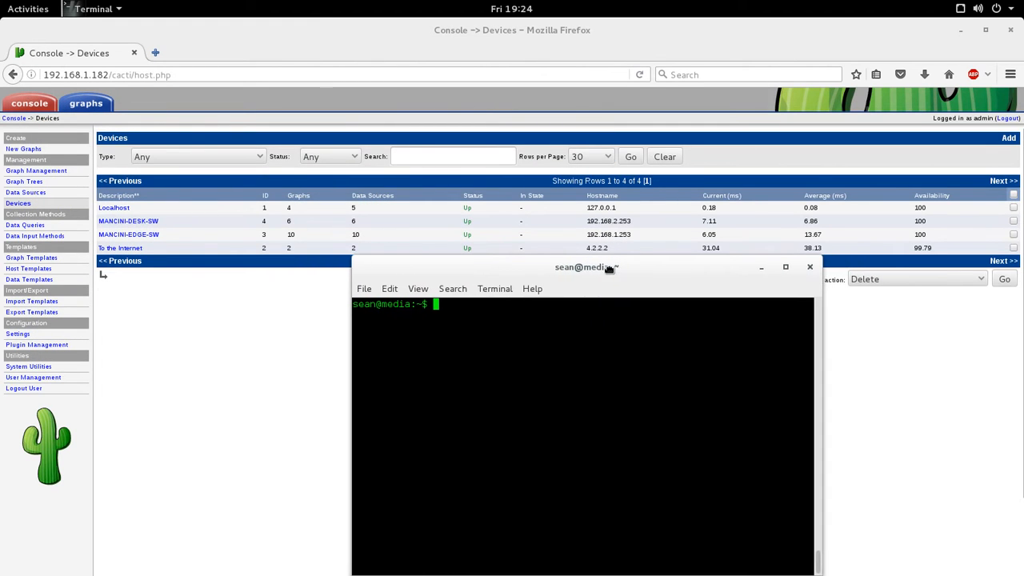
Move the empty terminal window up toward the screen centre
{"action": "left_click_drag", "start_coordinate": [608, 267], "coordinate": [575, 206]}
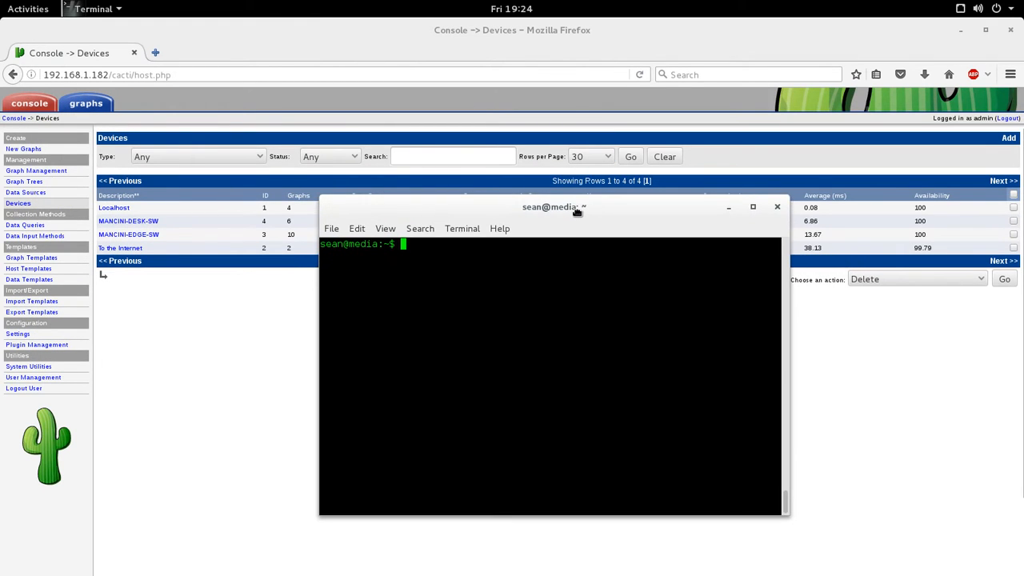
{"action": "mouse_move", "coordinate": [579, 309]}
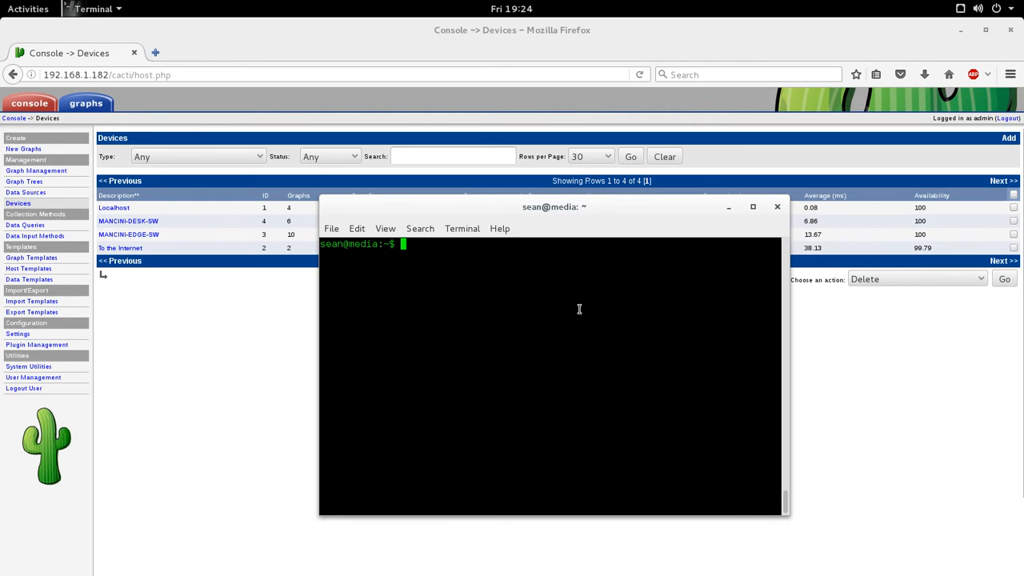
{"action": "mouse_move", "coordinate": [578, 309]}
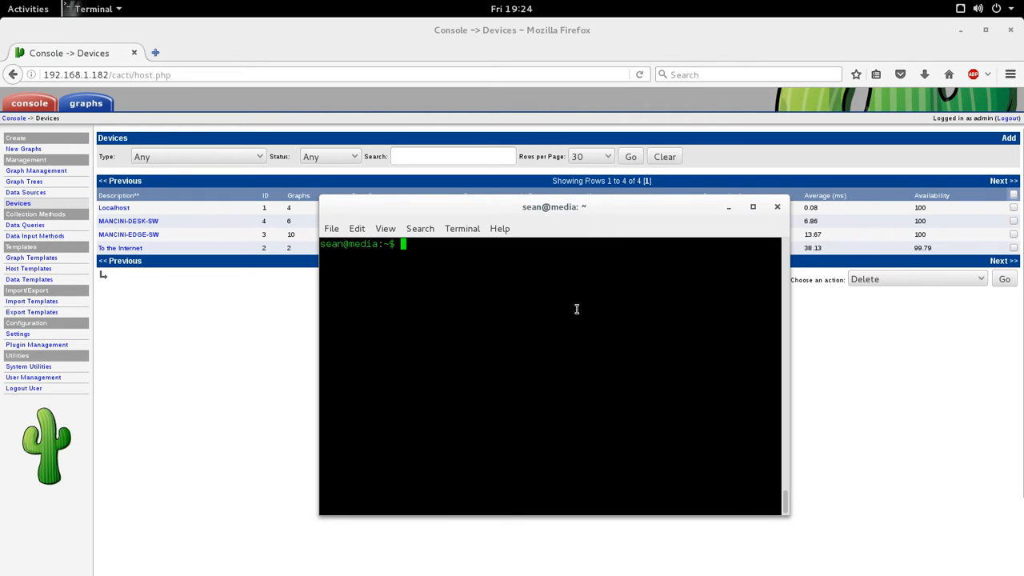
{"action": "left_click_drag", "start_coordinate": [554, 207], "coordinate": [517, 152]}
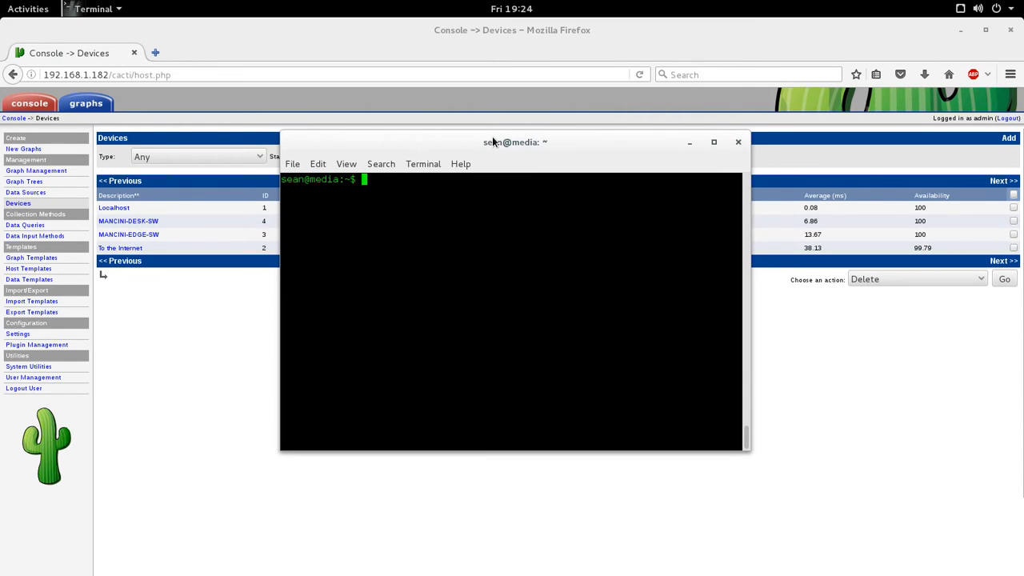
{"action": "left_click_drag", "start_coordinate": [515, 141], "coordinate": [550, 163]}
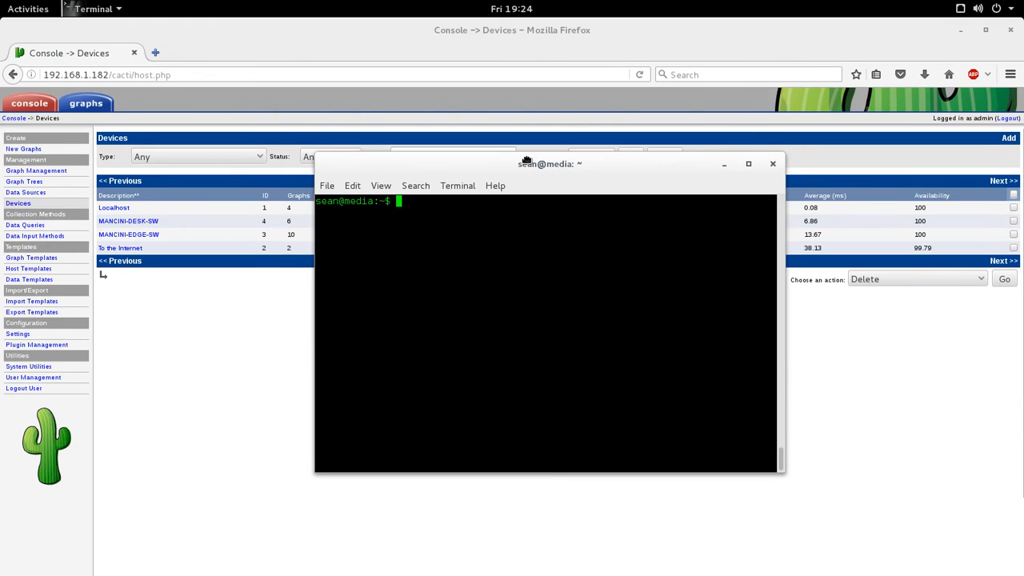
{"action": "mouse_move", "coordinate": [611, 377]}
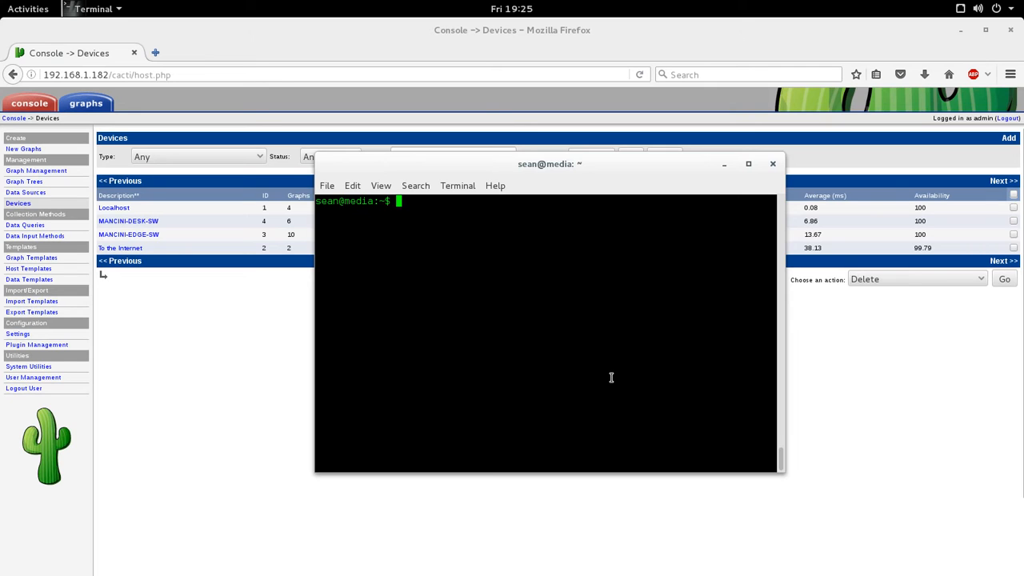
{"action": "mouse_move", "coordinate": [24, 148]}
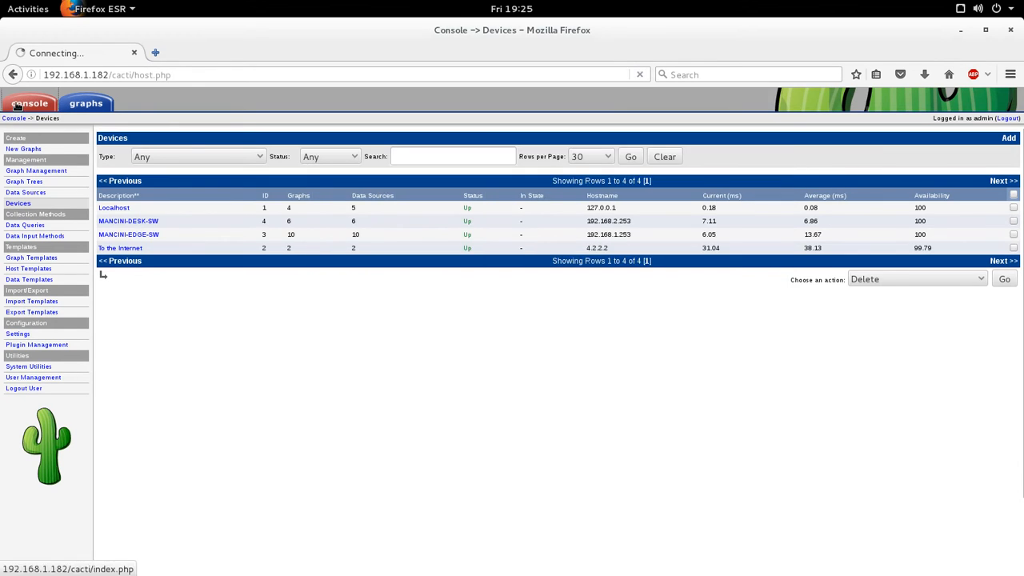
Reload the Cacti device list from the console home and Devices menu
{"action": "left_click", "coordinate": [29, 102]}
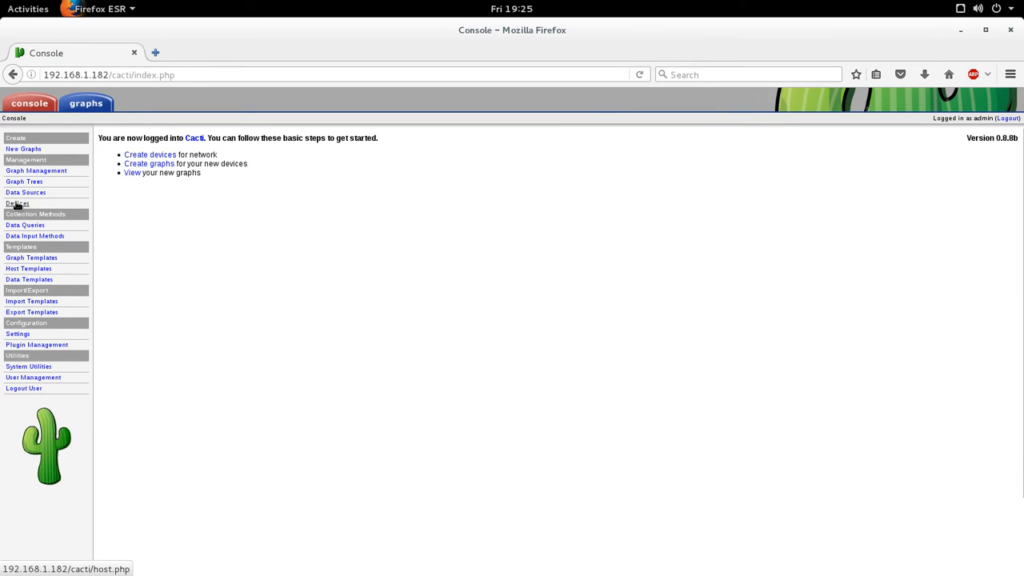
{"action": "left_click", "coordinate": [19, 204]}
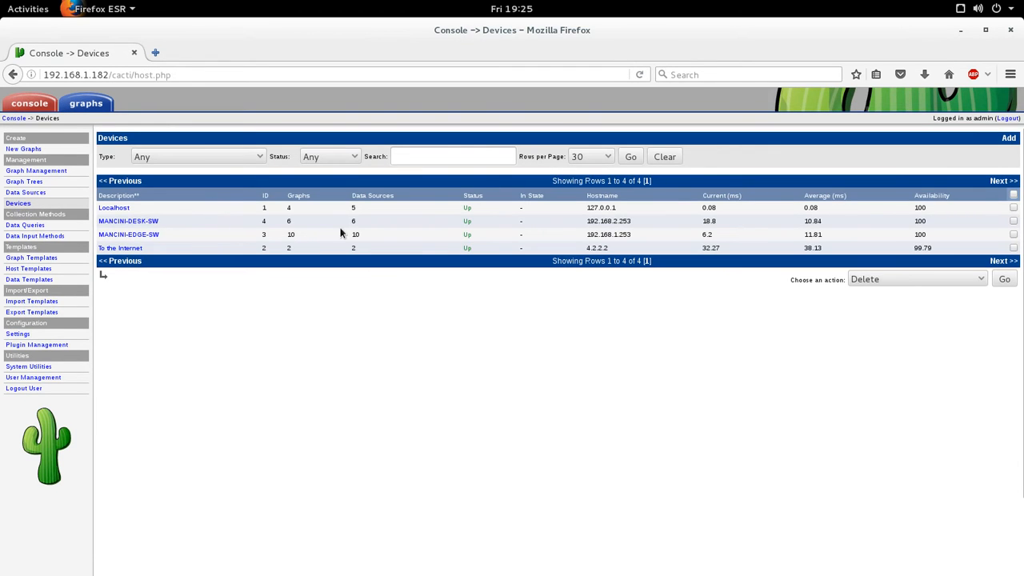
{"action": "mouse_move", "coordinate": [536, 281]}
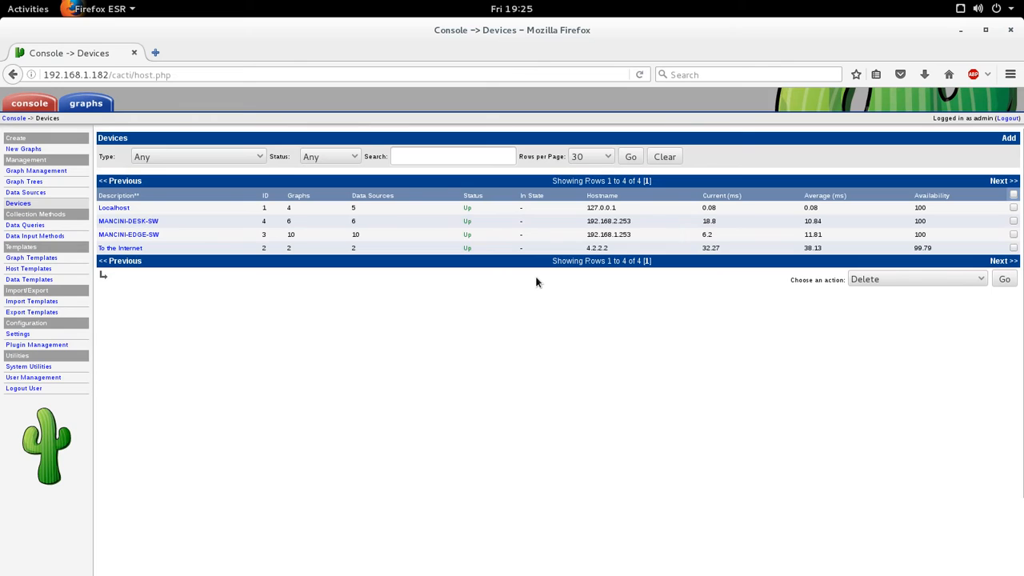
{"action": "mouse_move", "coordinate": [537, 309]}
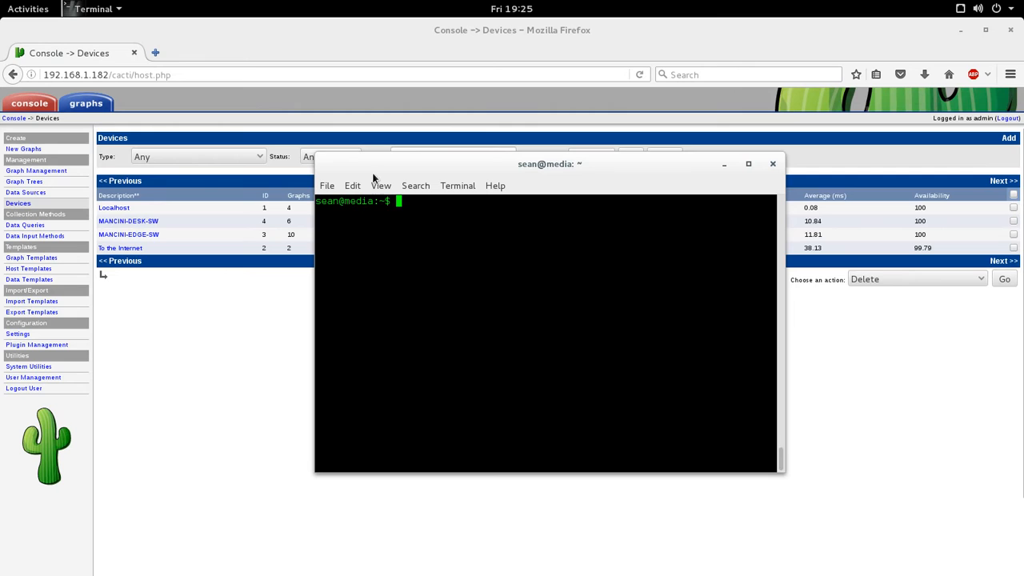
Install the snmpd package with sudo apt-get, confirming with y
{"action": "left_click_drag", "start_coordinate": [550, 164], "coordinate": [564, 175]}
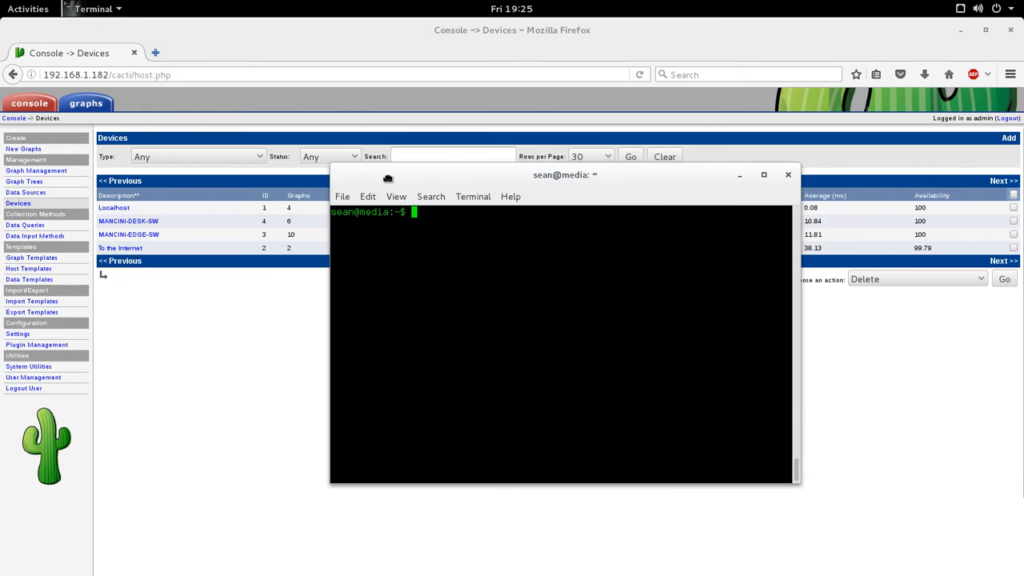
{"action": "mouse_move", "coordinate": [459, 282]}
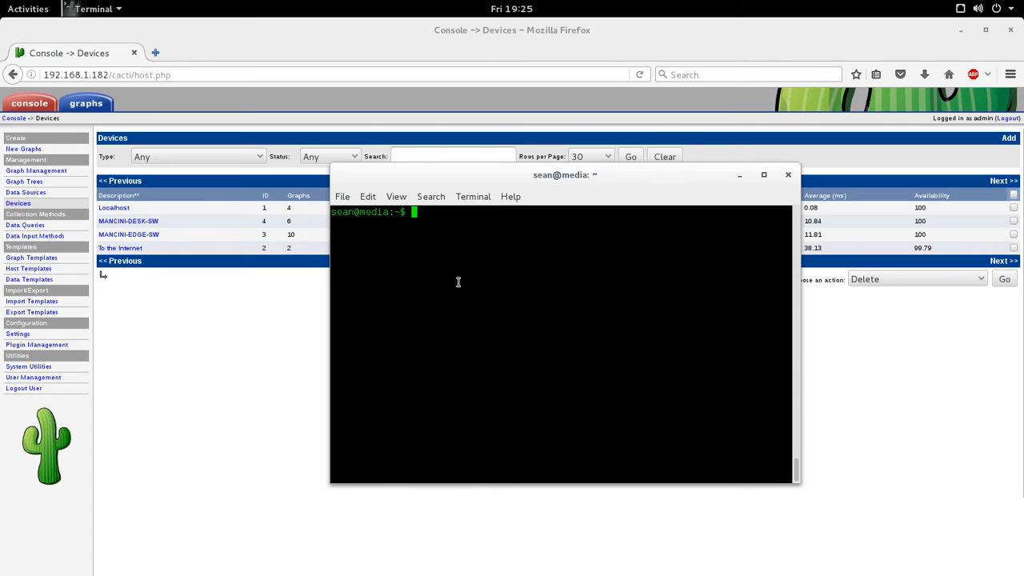
{"action": "mouse_move", "coordinate": [447, 233]}
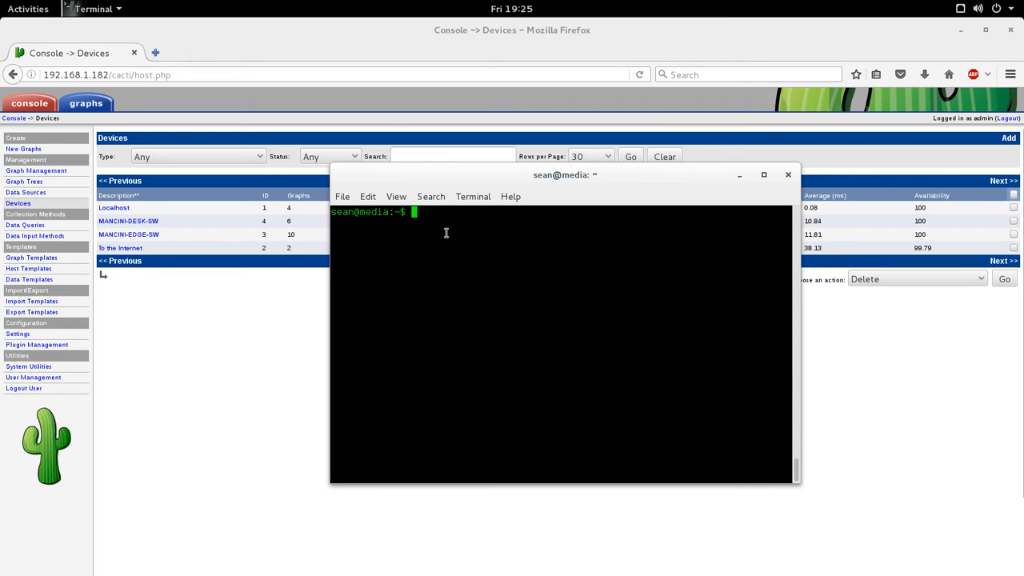
{"action": "type", "text": "sudo apt-get install snmpd"}
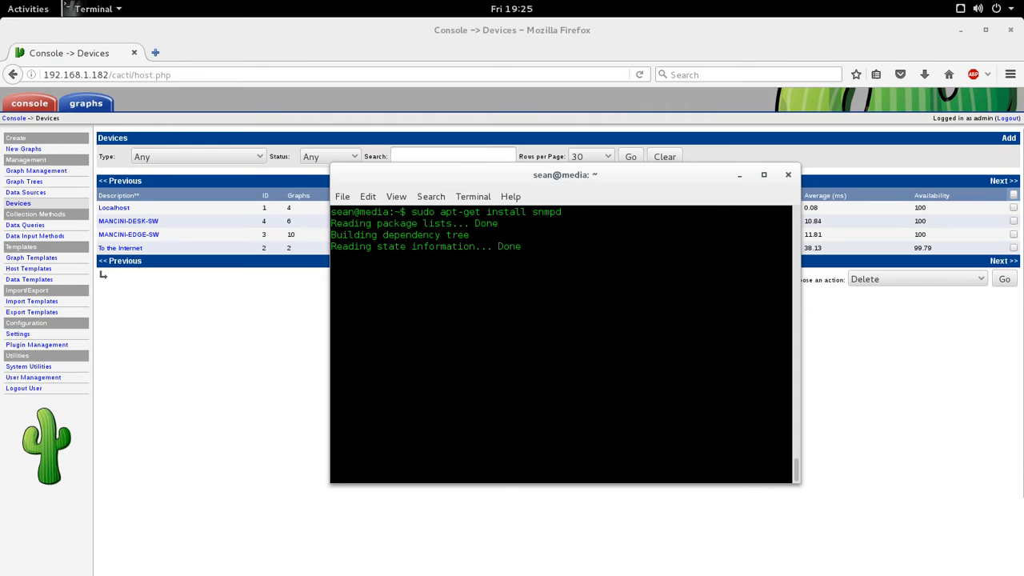
{"action": "type", "text": "you want to continue? [Y/n] y"}
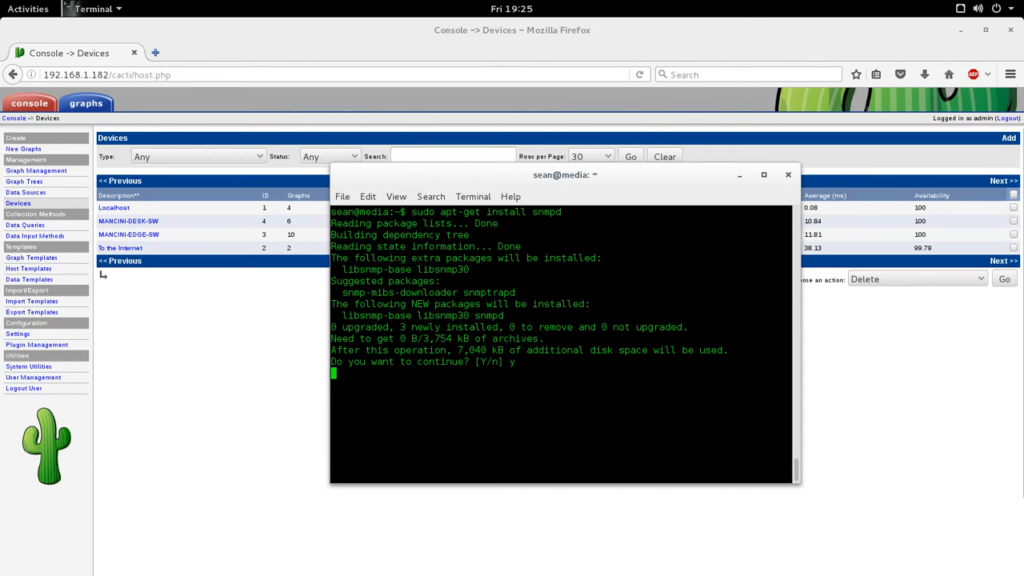
{"action": "key", "text": "Return"}
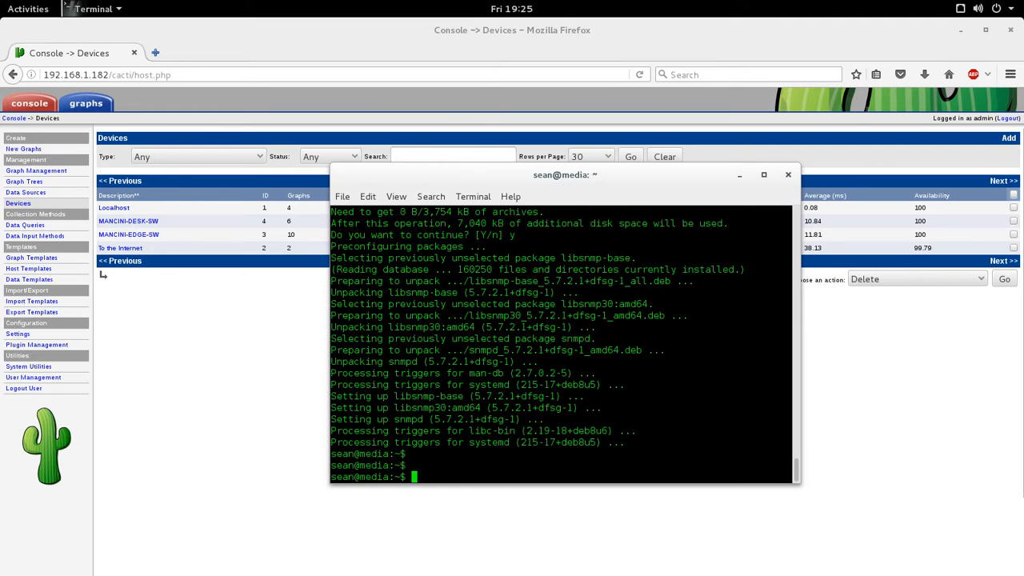
Change into /etc/snmp, list its files and open snmpd.conf with sudo nano
{"action": "type", "text": "cd /etc"}
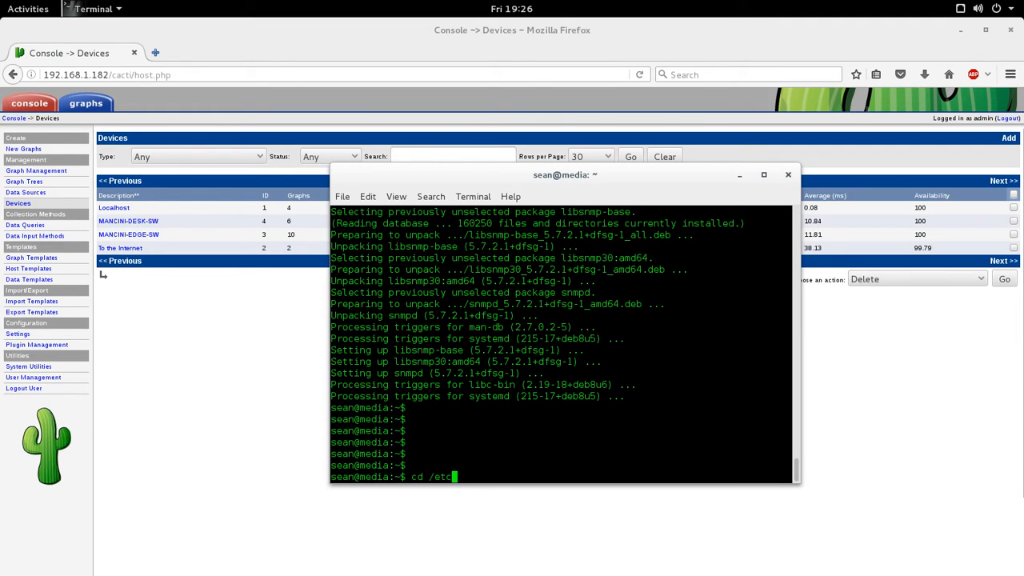
{"action": "type", "text": "/snmpd"}
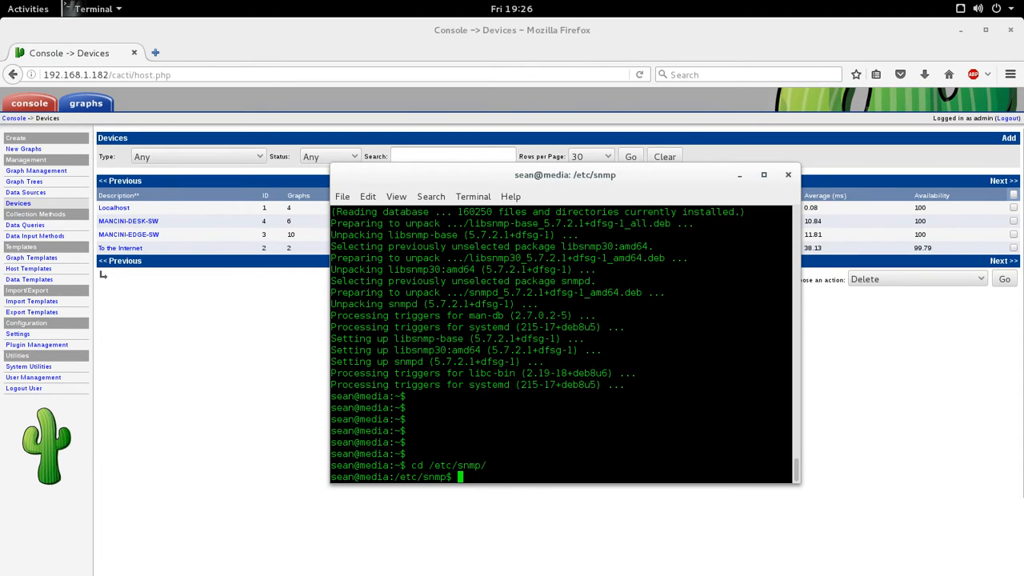
{"action": "type", "text": "ls"}
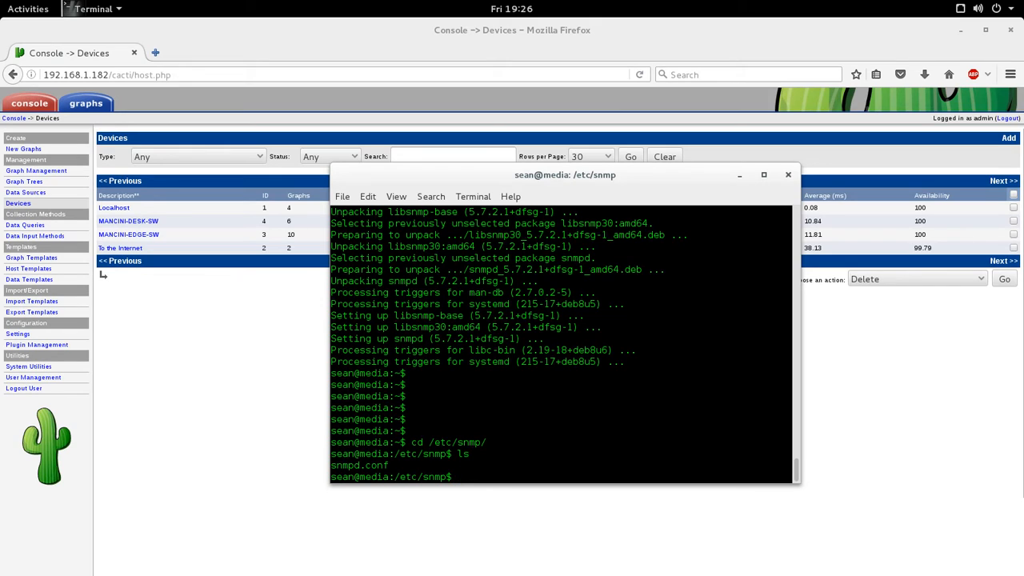
{"action": "type", "text": "sudo nano"}
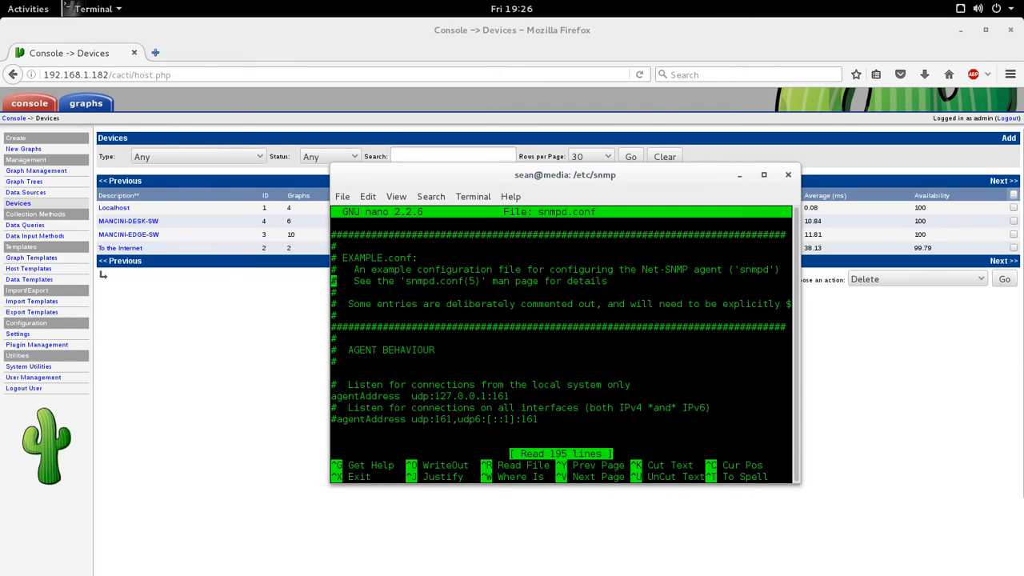
Comment out agentAddress udp:127.0.0.1:161 and uncomment agentAddress udp:161,udp6:[::1]:161
{"action": "scroll", "scroll_direction": "down", "scroll_amount": 3}
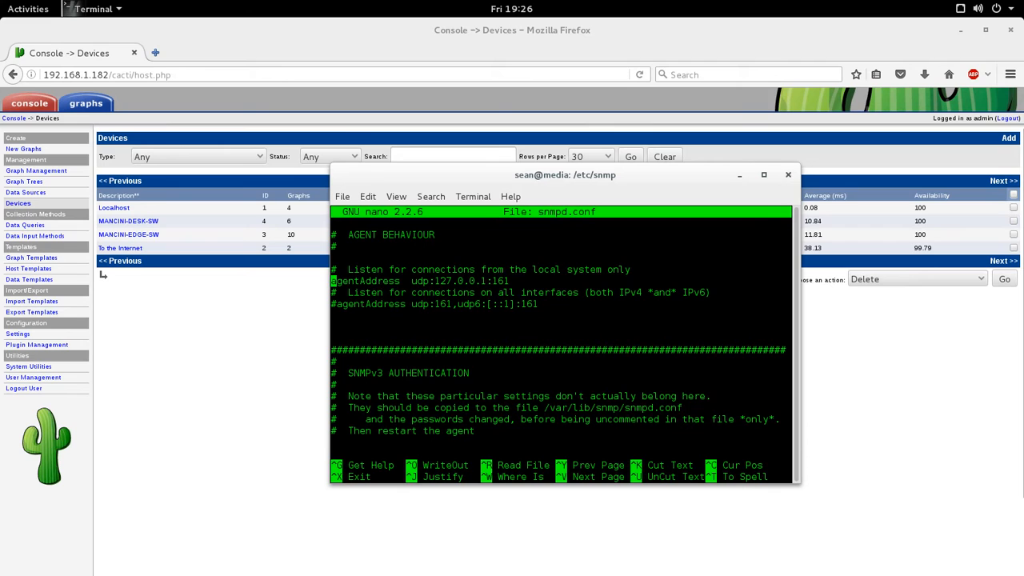
{"action": "key", "text": "Delete"}
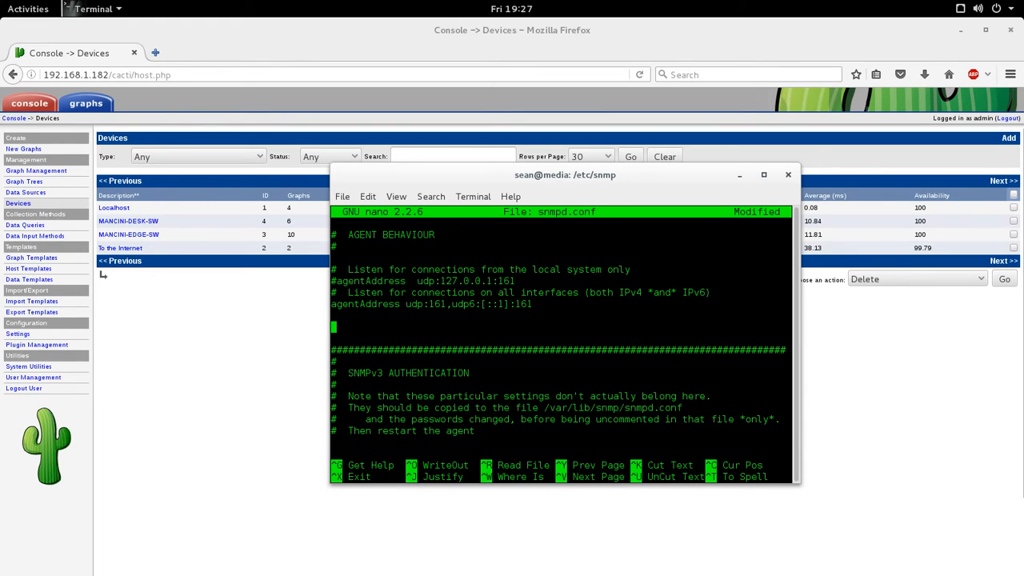
{"action": "scroll", "scroll_direction": "down", "scroll_amount": 3}
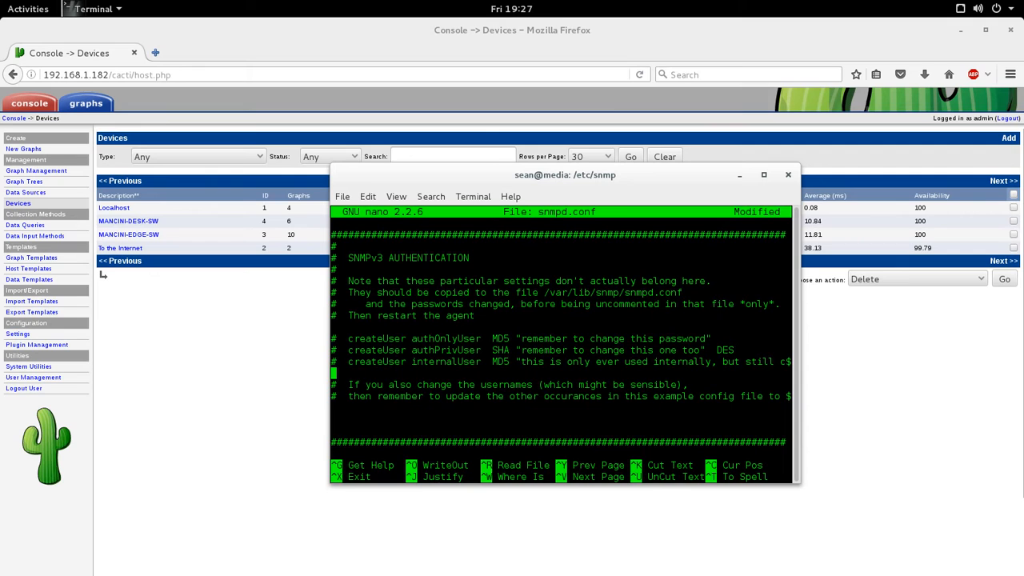
{"action": "scroll", "scroll_direction": "down", "scroll_amount": 3}
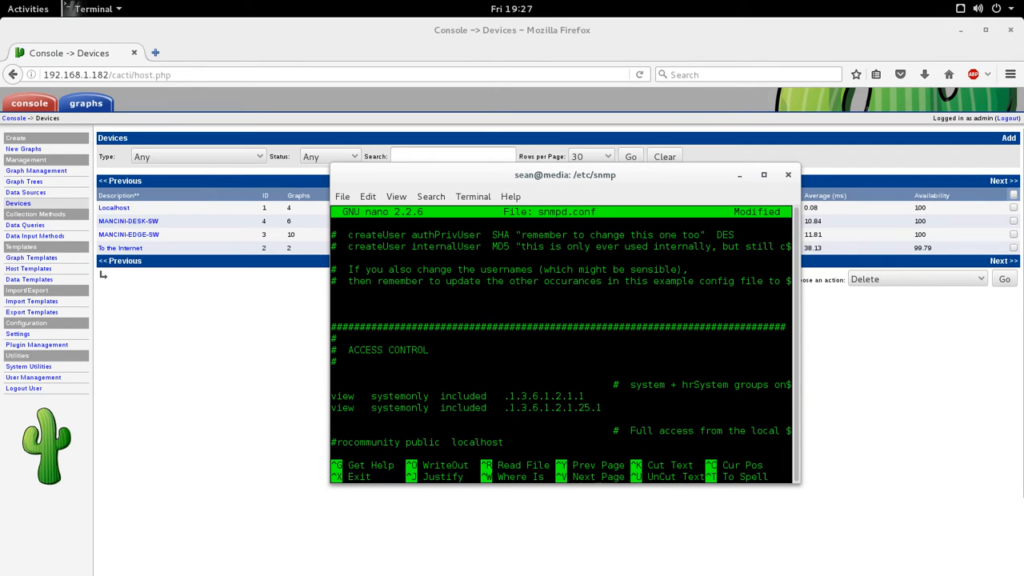
{"action": "scroll", "scroll_direction": "down", "scroll_amount": 3}
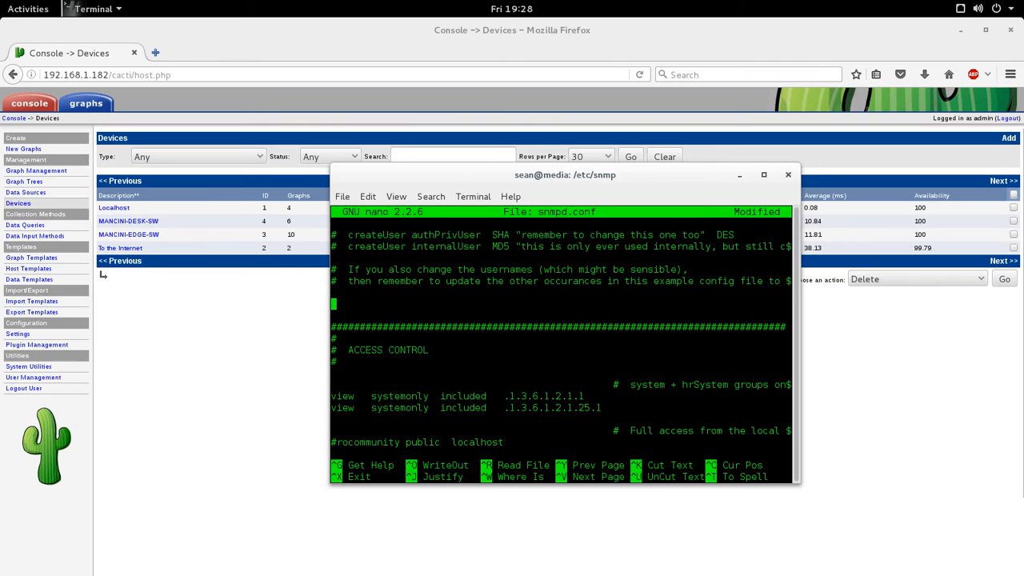
{"action": "scroll", "scroll_direction": "down", "scroll_amount": 3}
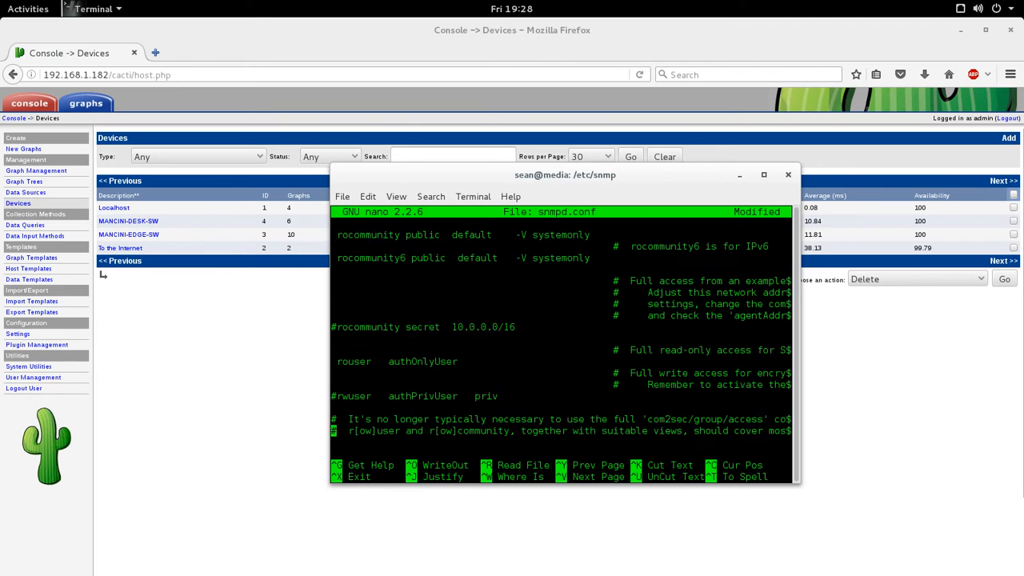
{"action": "scroll", "scroll_direction": "down", "scroll_amount": 3}
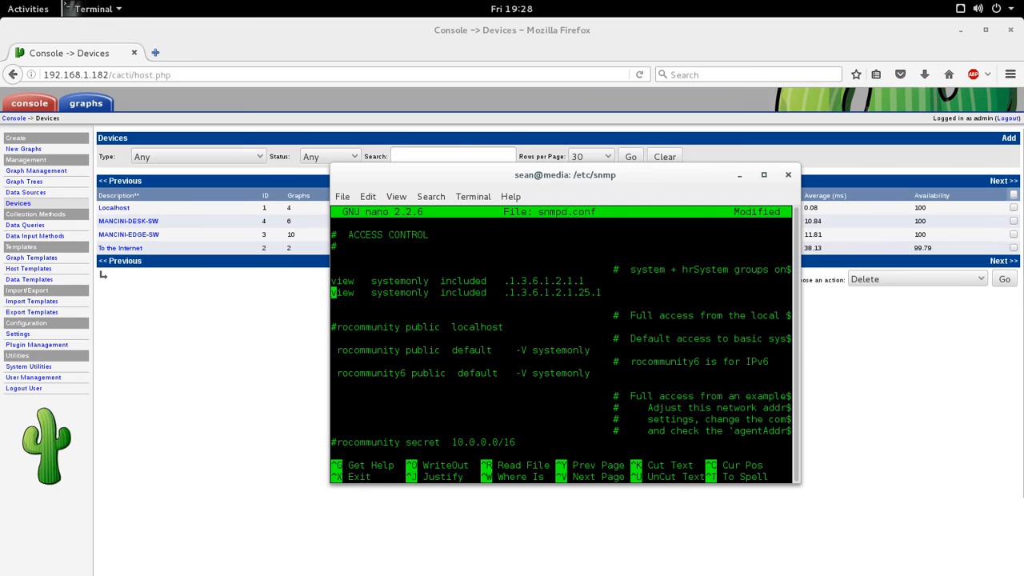
{"action": "scroll", "scroll_direction": "down", "scroll_amount": 3}
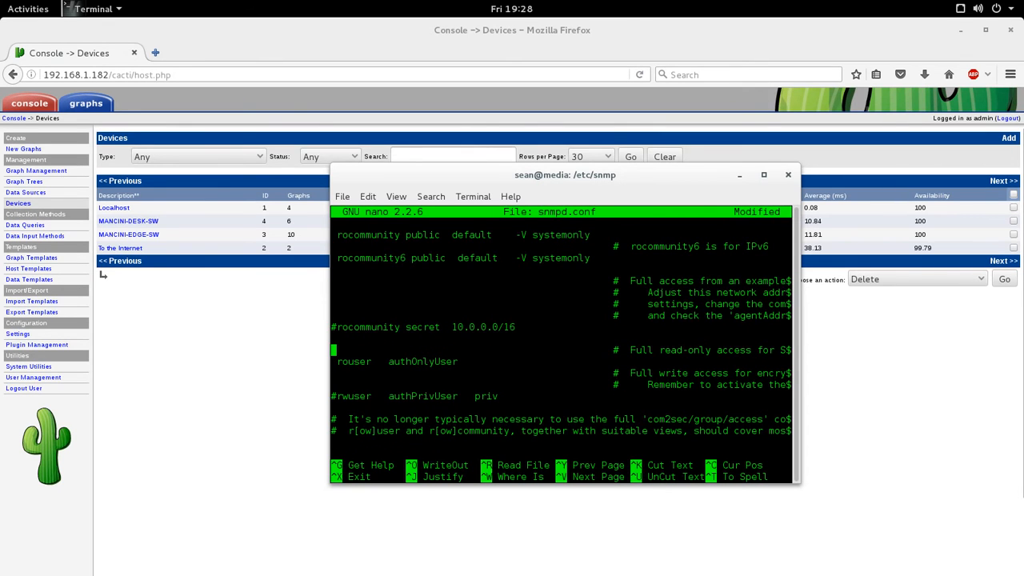
{"action": "scroll", "scroll_direction": "down", "scroll_amount": 3}
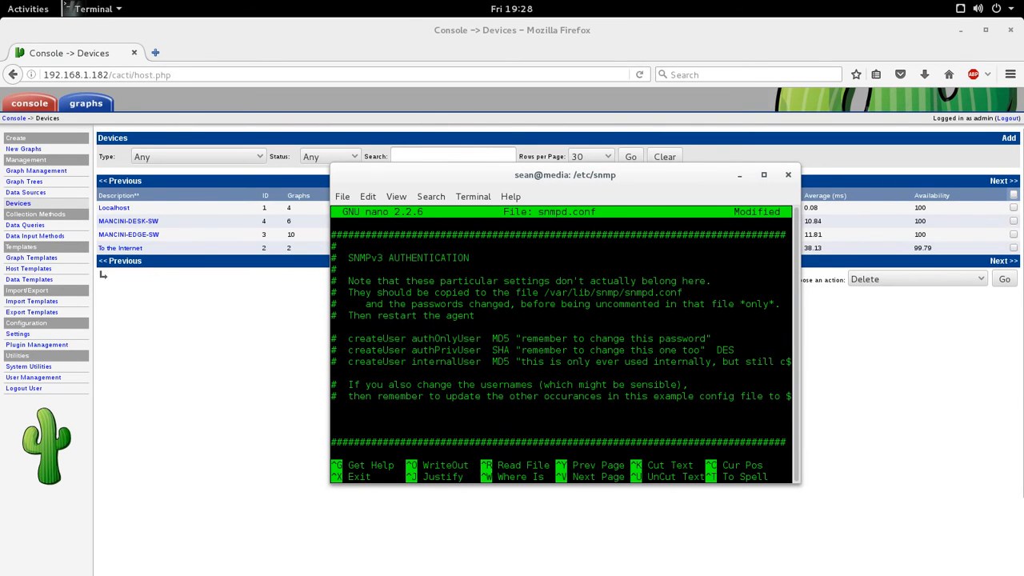
{"action": "scroll", "scroll_direction": "down", "scroll_amount": 3}
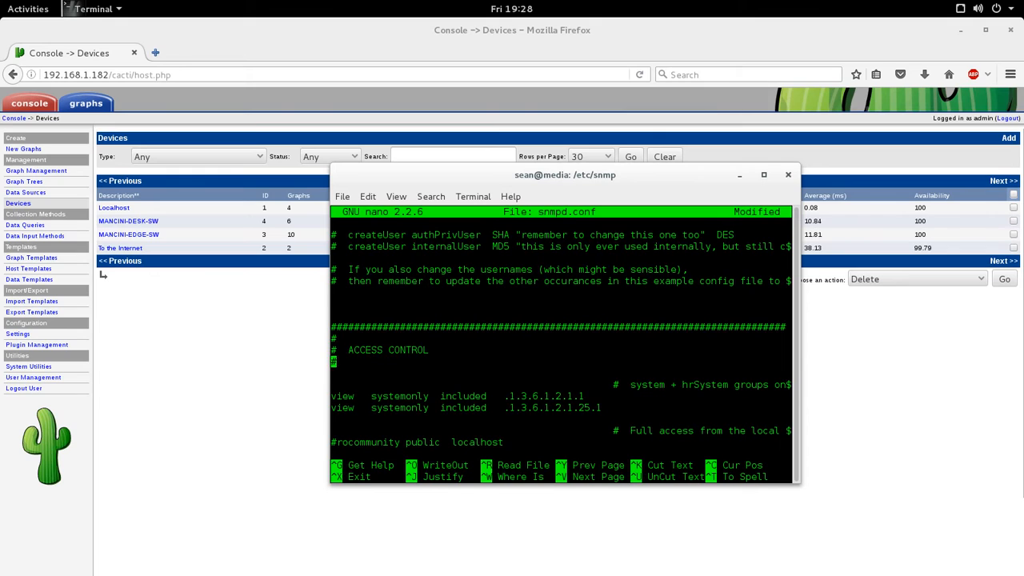
{"action": "scroll", "scroll_direction": "down", "scroll_amount": 3}
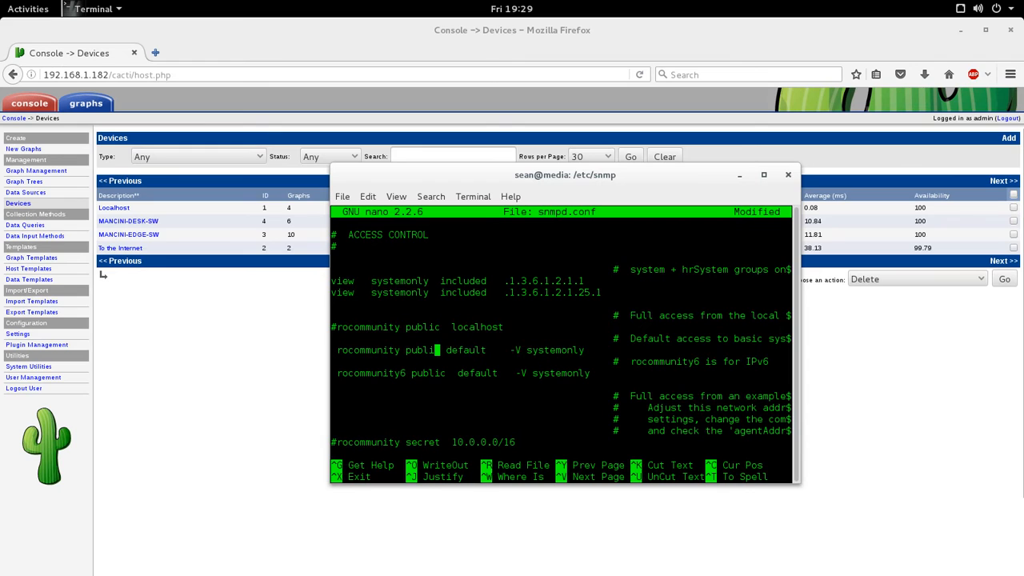
{"action": "key", "text": "BackSpace"}
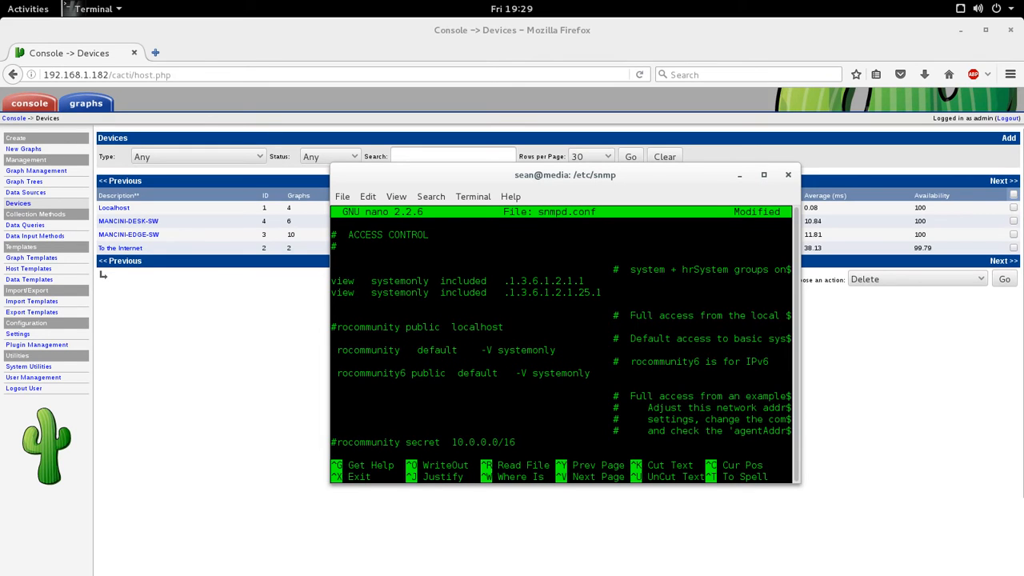
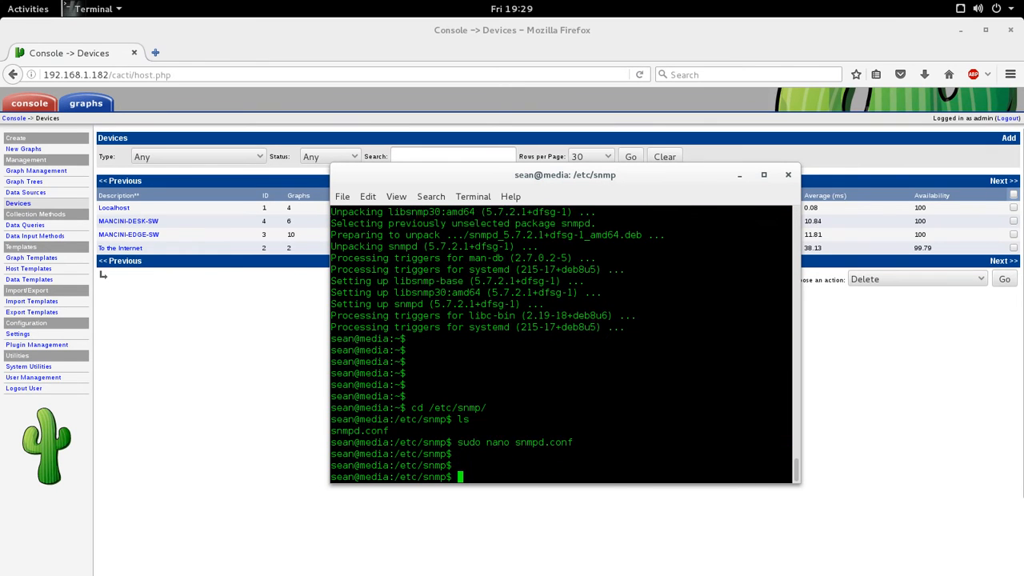
Restart snmpd with sudo service, recheck snmpd.conf in nano, and restart again
{"action": "type", "text": "sudo serv"}
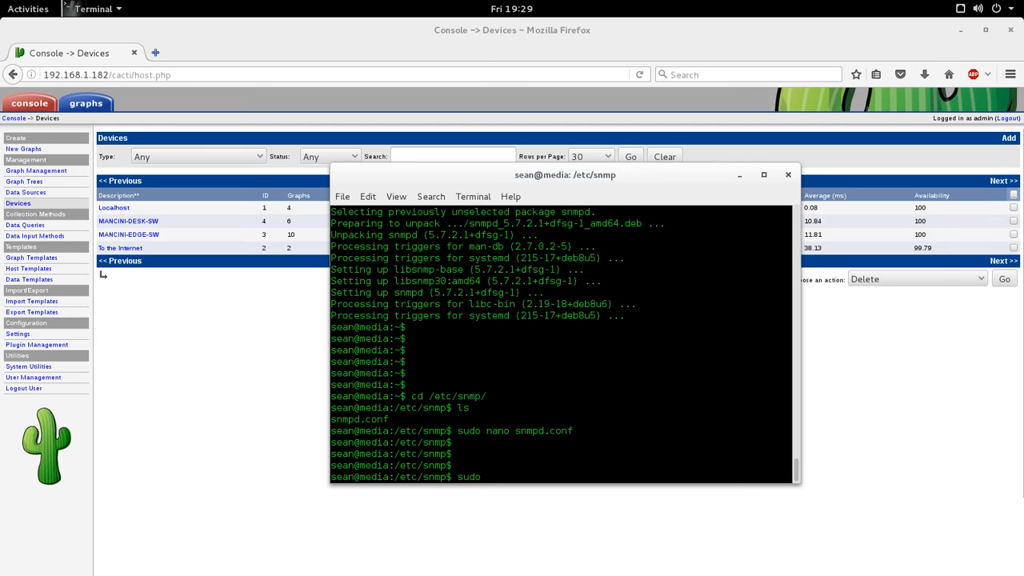
{"action": "type", "text": "service snm"}
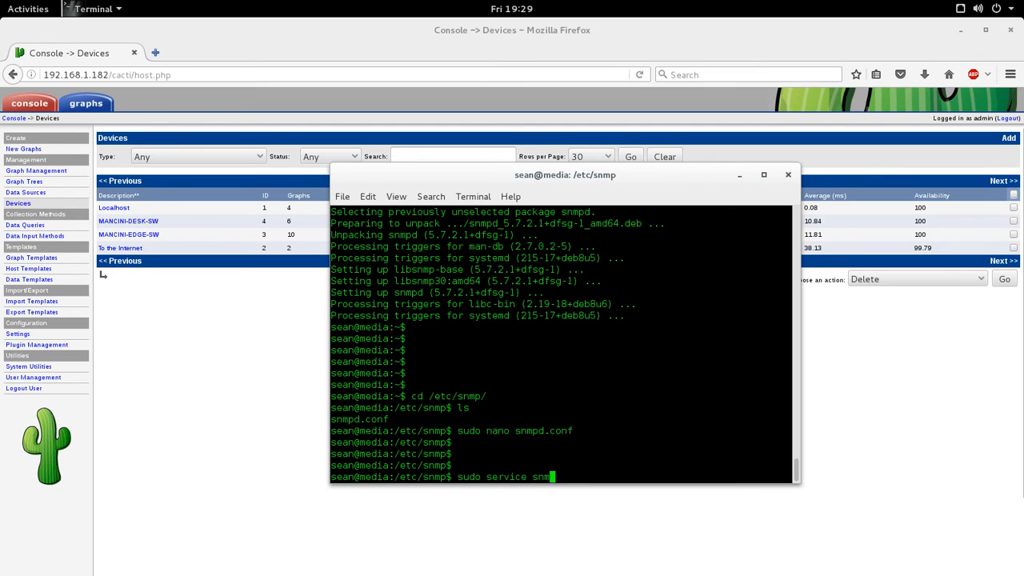
{"action": "type", "text": "pd.conf"}
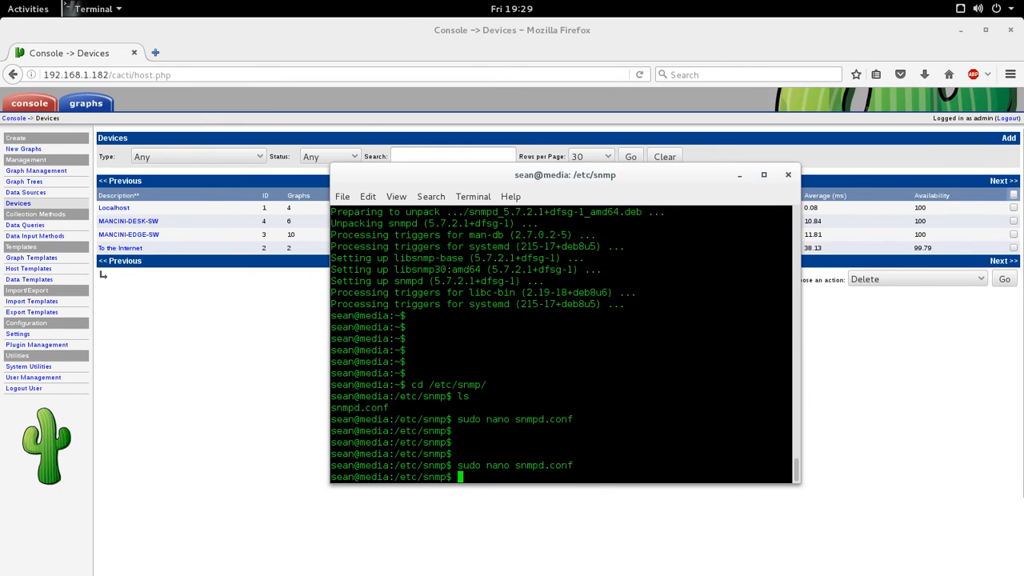
{"action": "type", "text": "sudo nano snmpd.conf"}
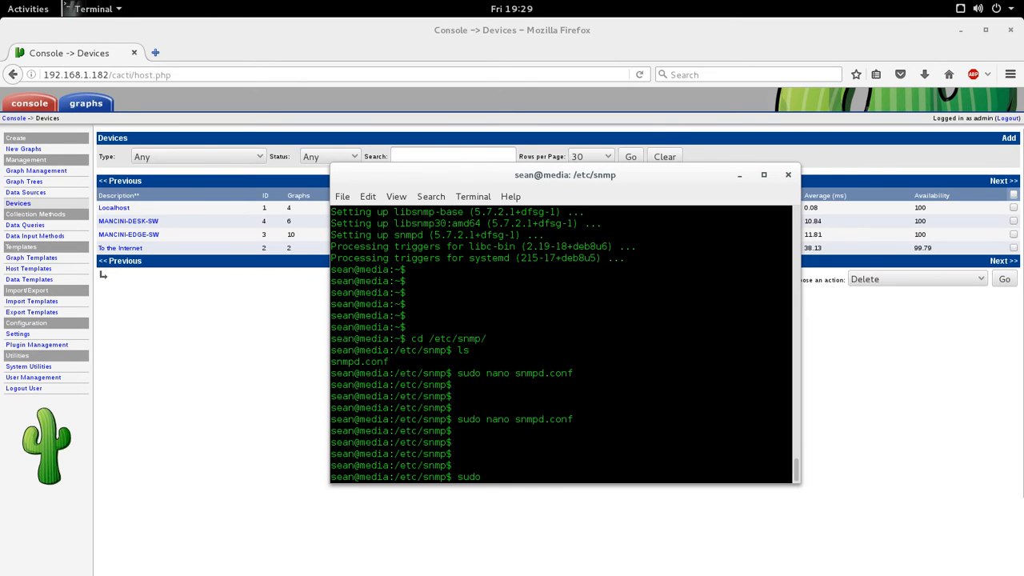
{"action": "type", "text": "service snm"}
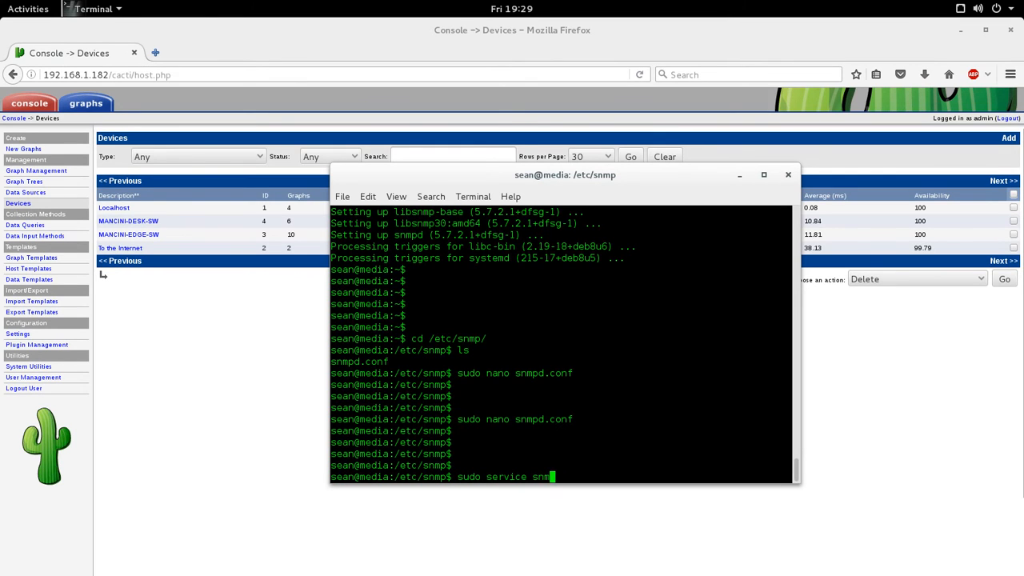
{"action": "type", "text": "d"}
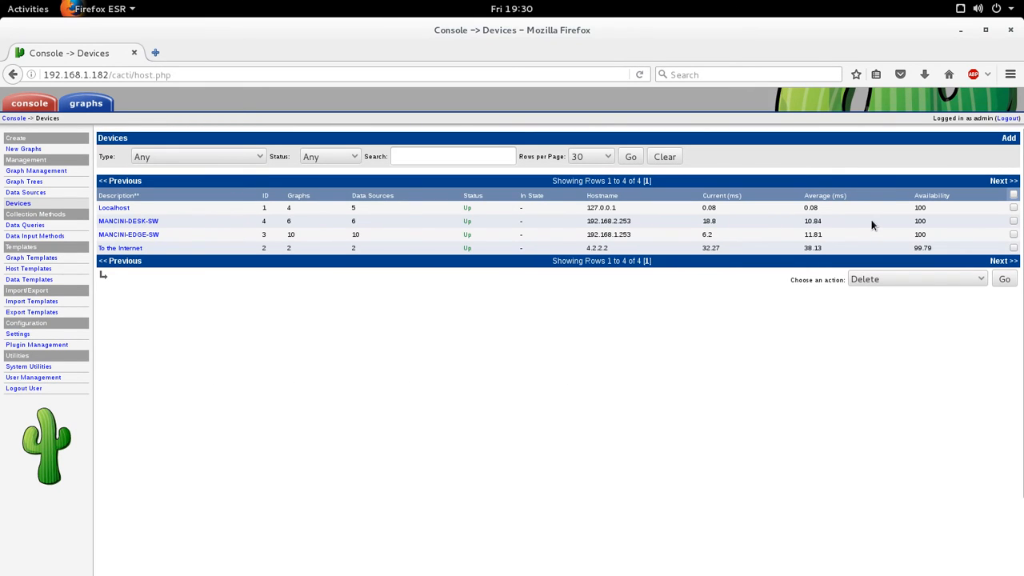
{"action": "mouse_move", "coordinate": [269, 193]}
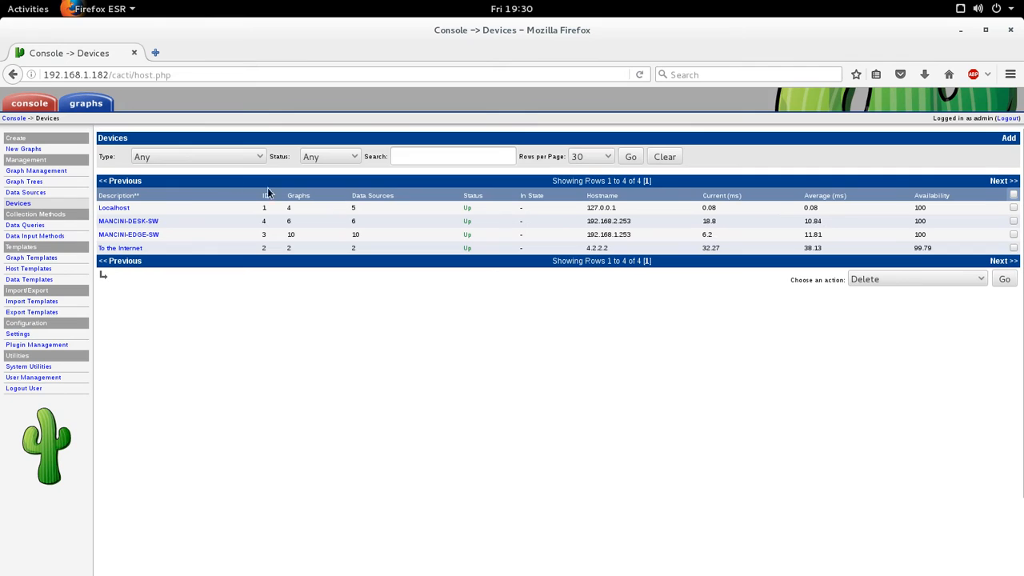
{"action": "mouse_move", "coordinate": [68, 195]}
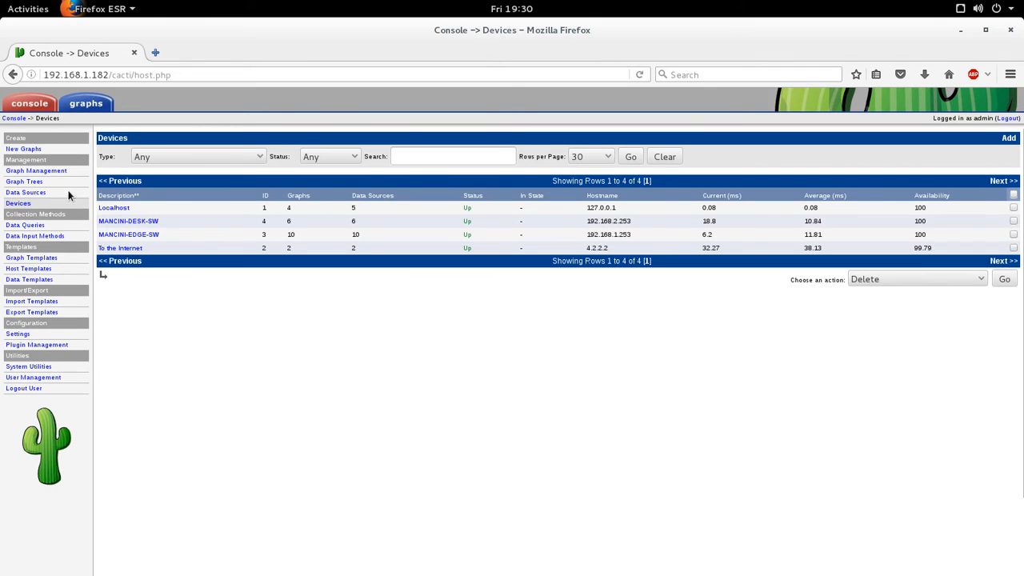
{"action": "mouse_move", "coordinate": [35, 212]}
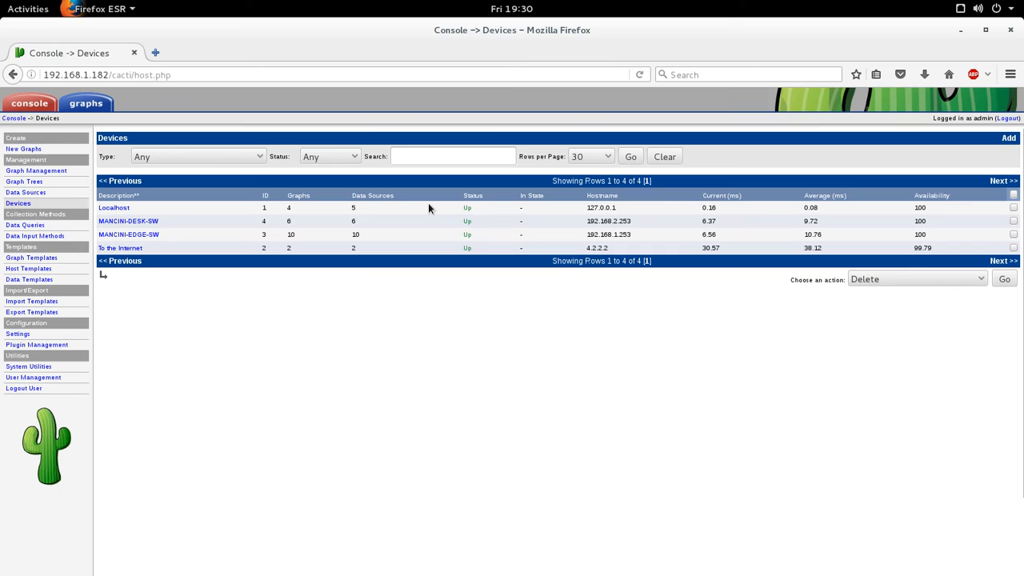
{"action": "mouse_move", "coordinate": [418, 180]}
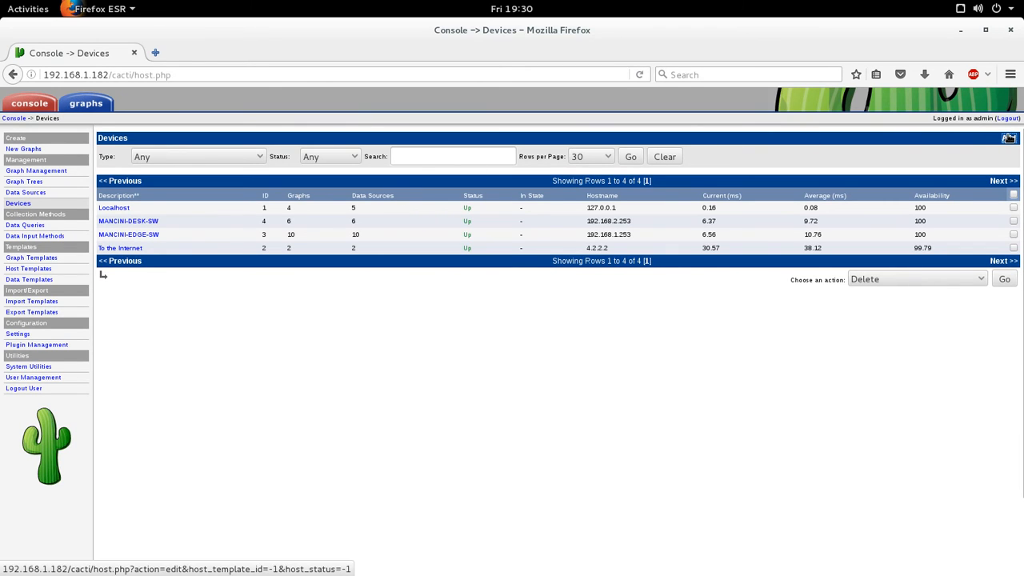
Add a new device described as Media-Server with hostname 192.168.1.2
{"action": "left_click", "coordinate": [1009, 138]}
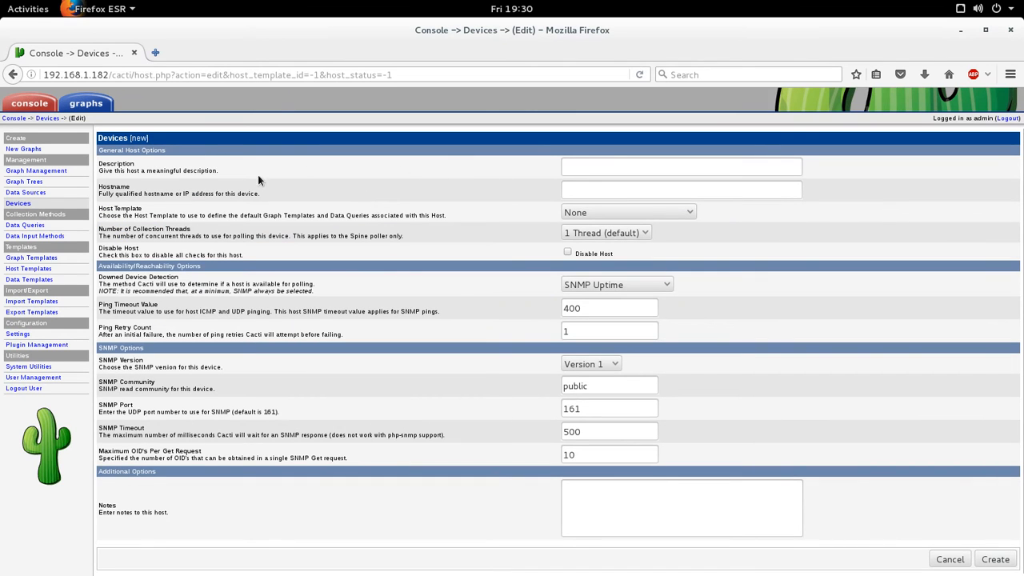
{"action": "mouse_move", "coordinate": [625, 383]}
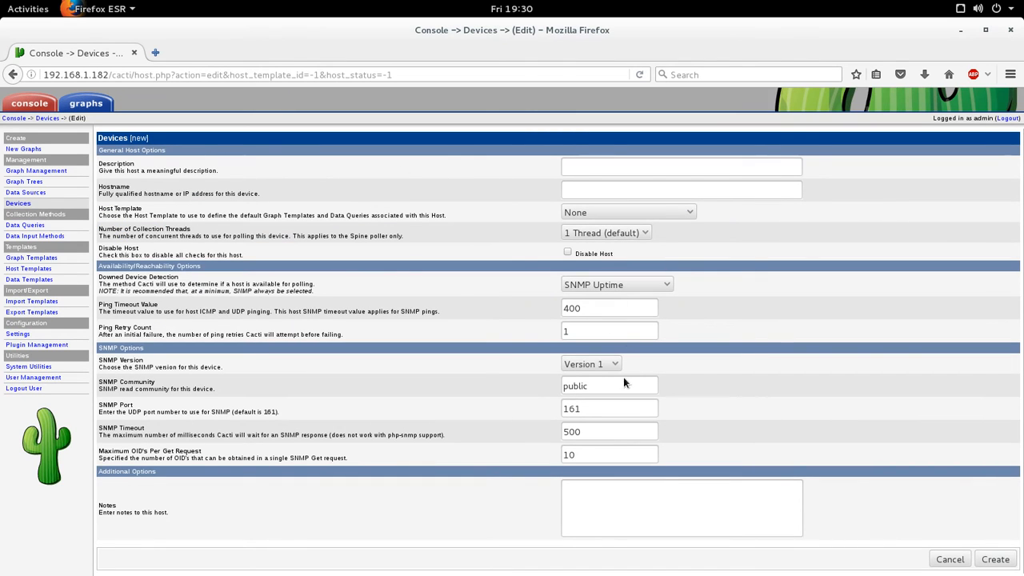
{"action": "left_click", "coordinate": [681, 166]}
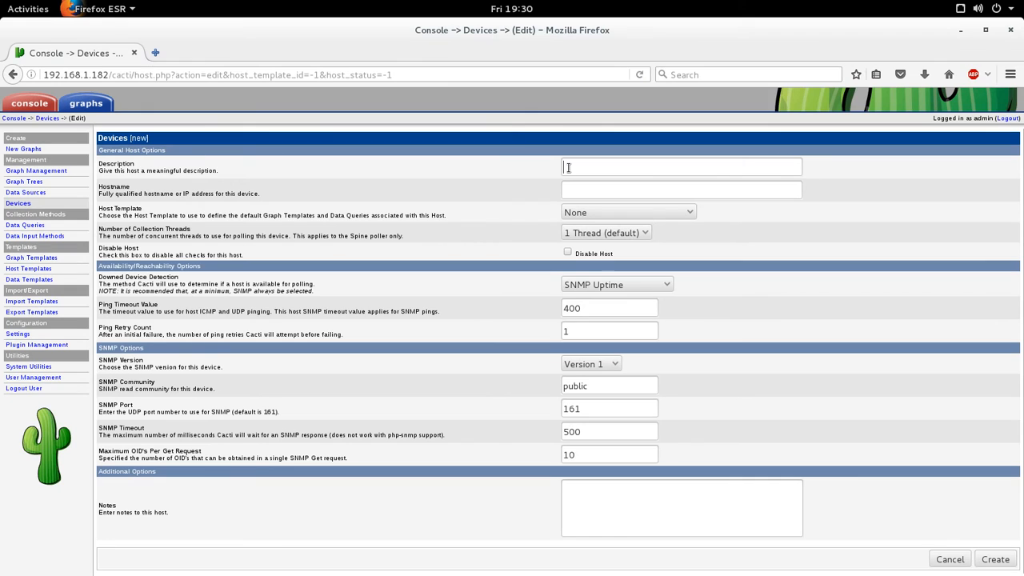
{"action": "type", "text": "Media"}
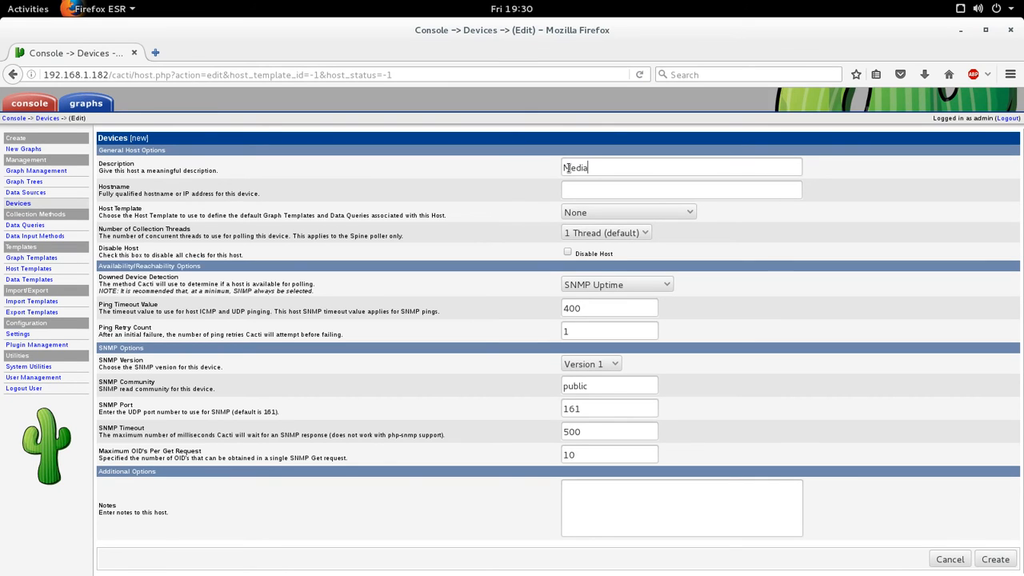
{"action": "type", "text": "-Server"}
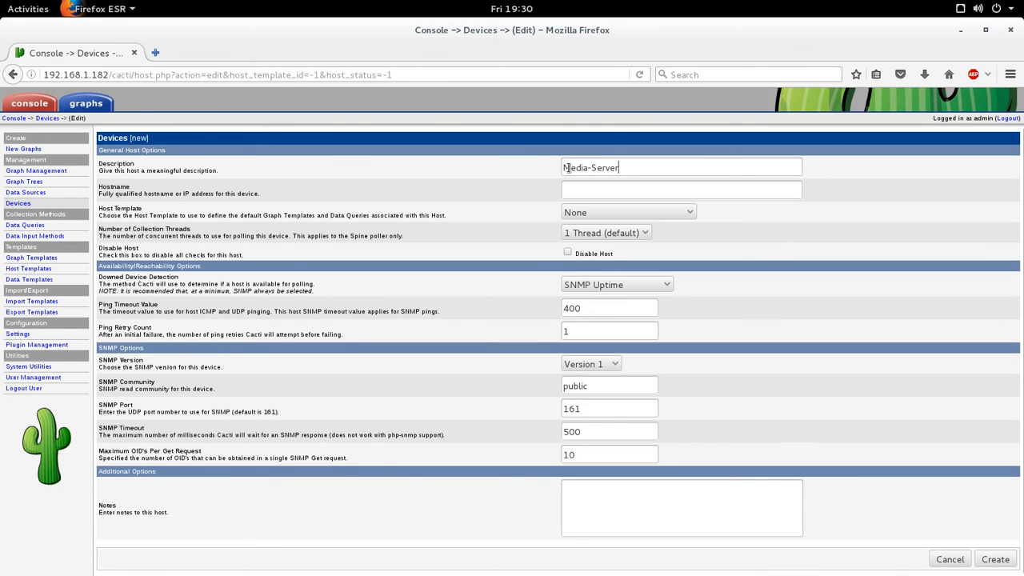
{"action": "type", "text": "192.168.1.2"}
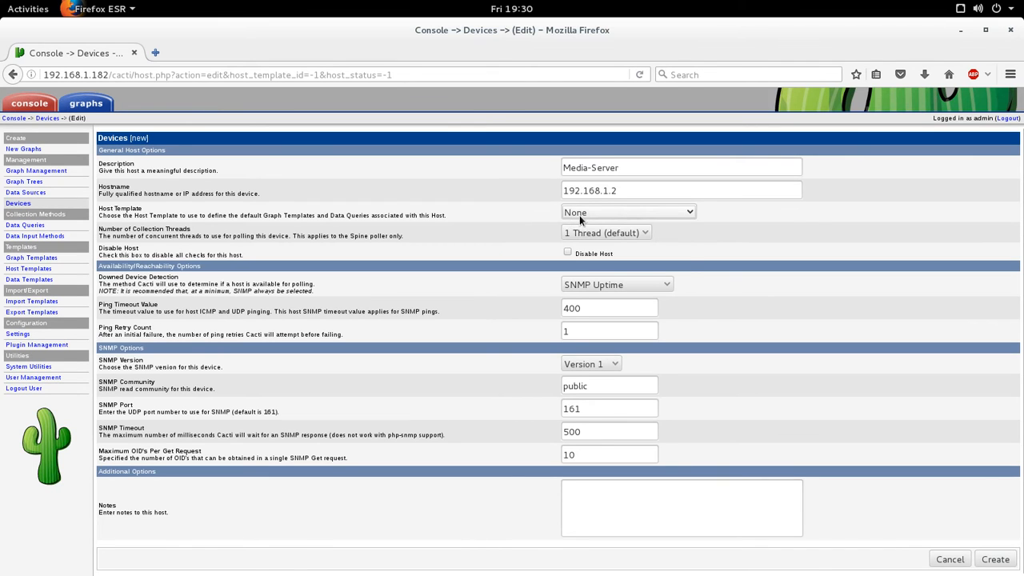
{"action": "left_click", "coordinate": [628, 212]}
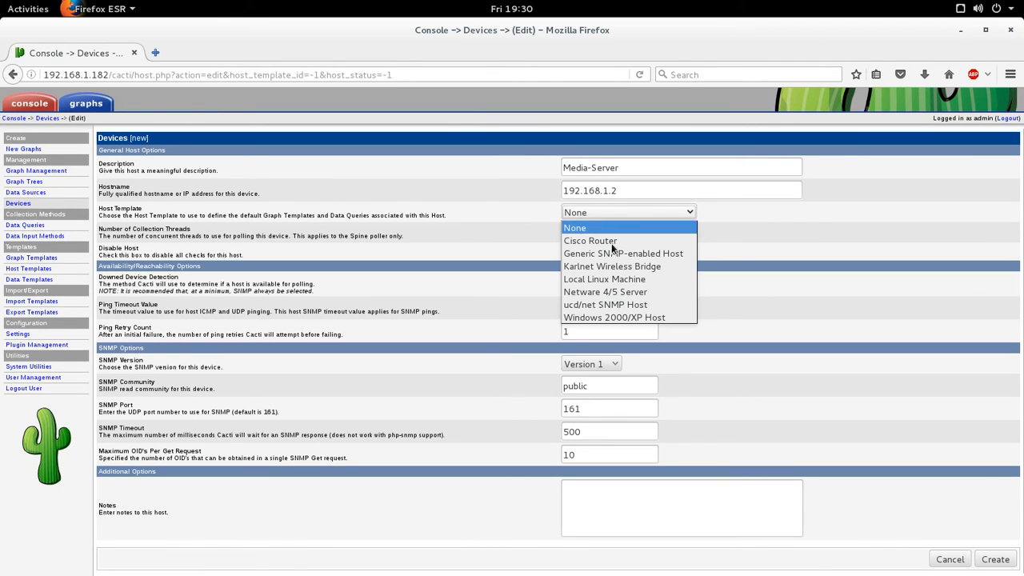
{"action": "left_click", "coordinate": [604, 278]}
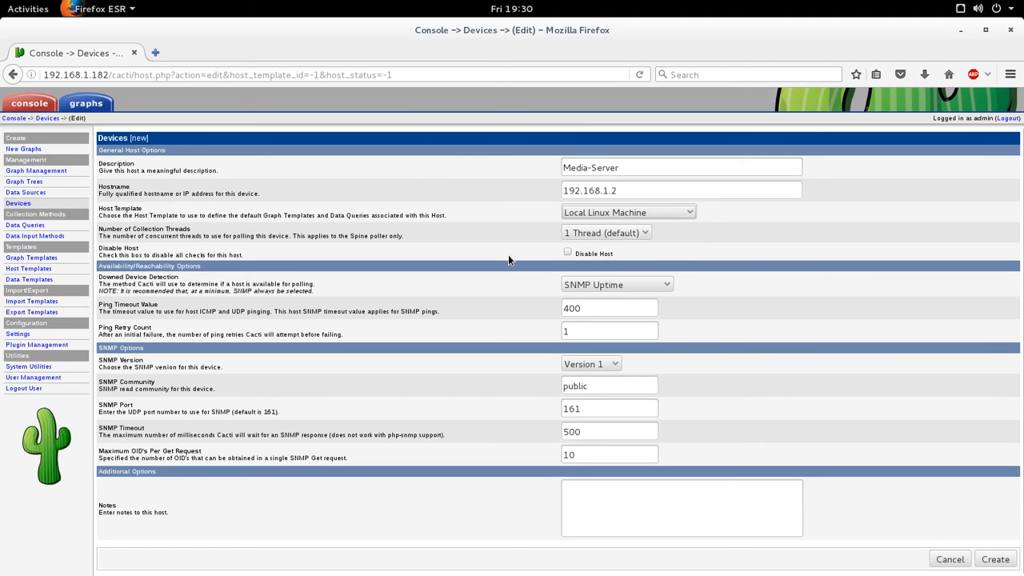
{"action": "mouse_move", "coordinate": [528, 287]}
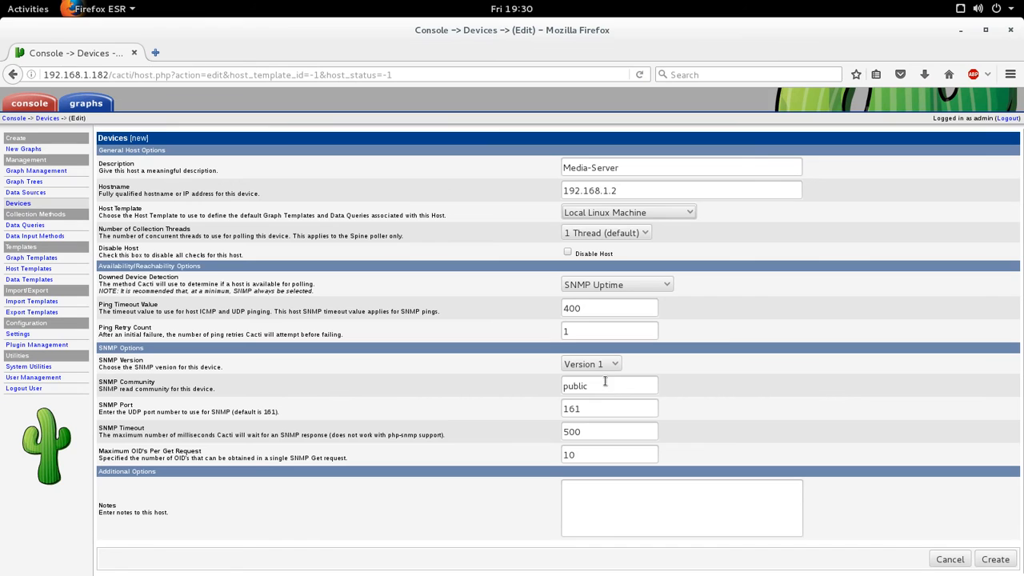
{"action": "left_click", "coordinate": [591, 364]}
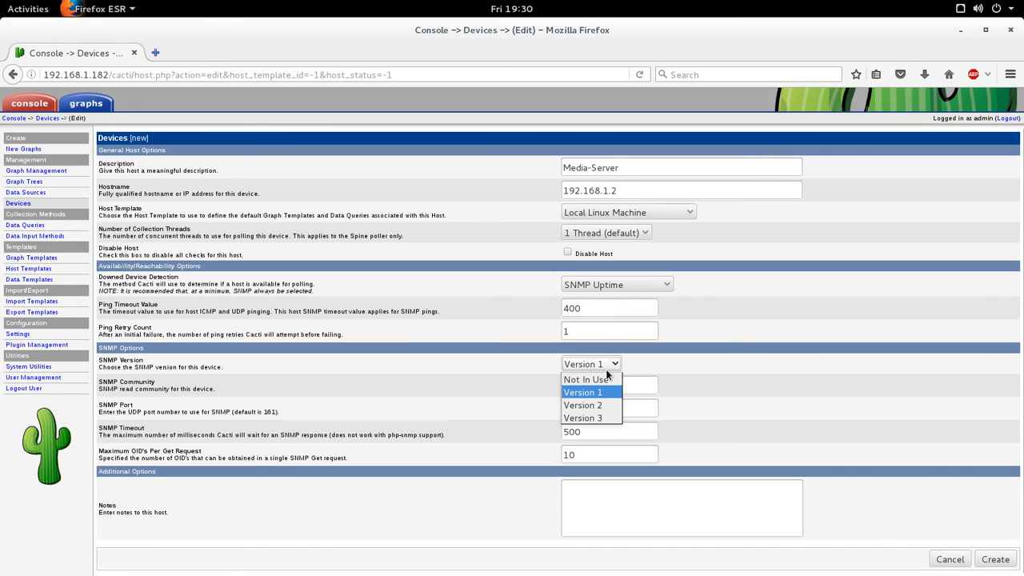
{"action": "left_click", "coordinate": [582, 392]}
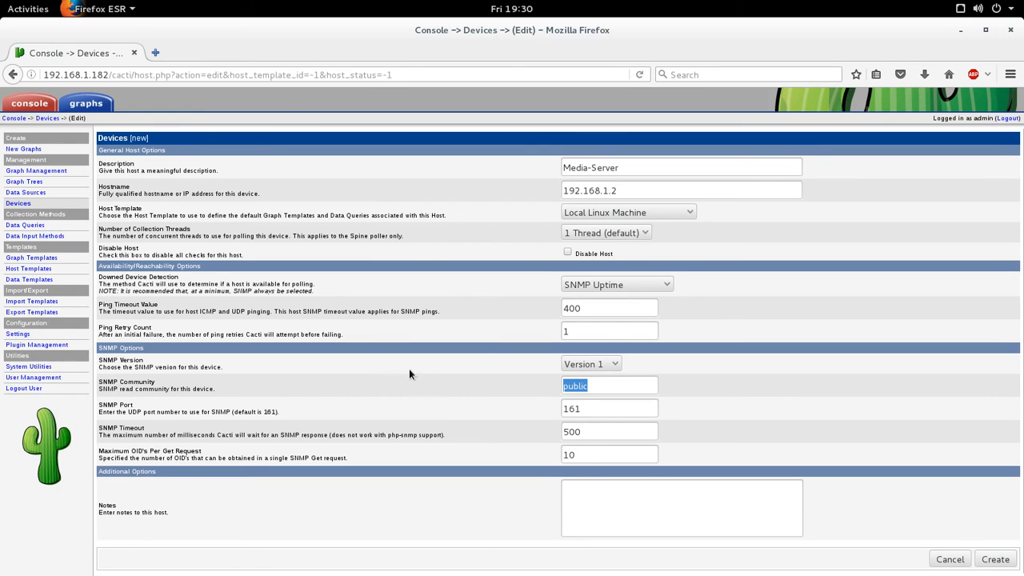
{"action": "mouse_move", "coordinate": [248, 391]}
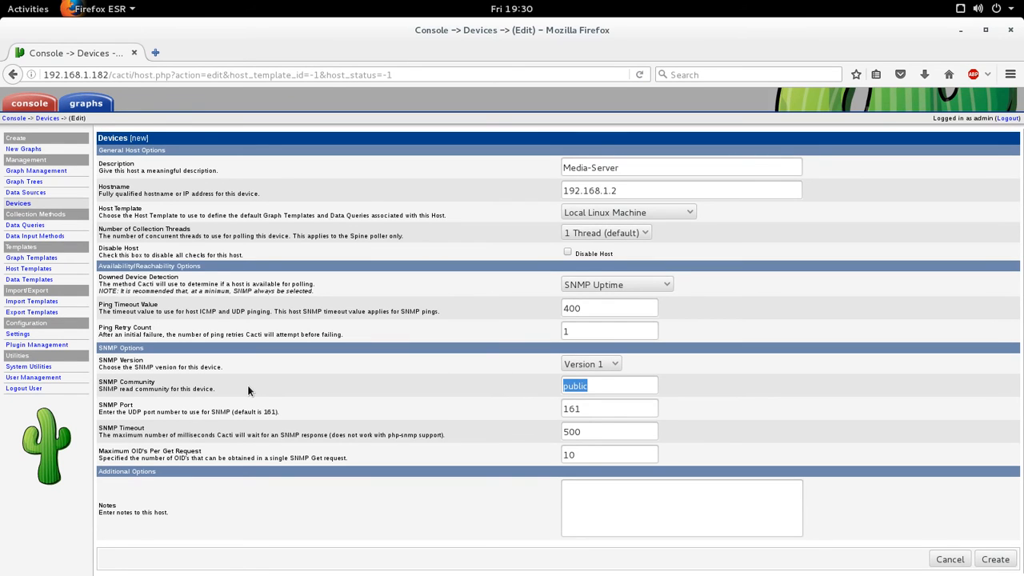
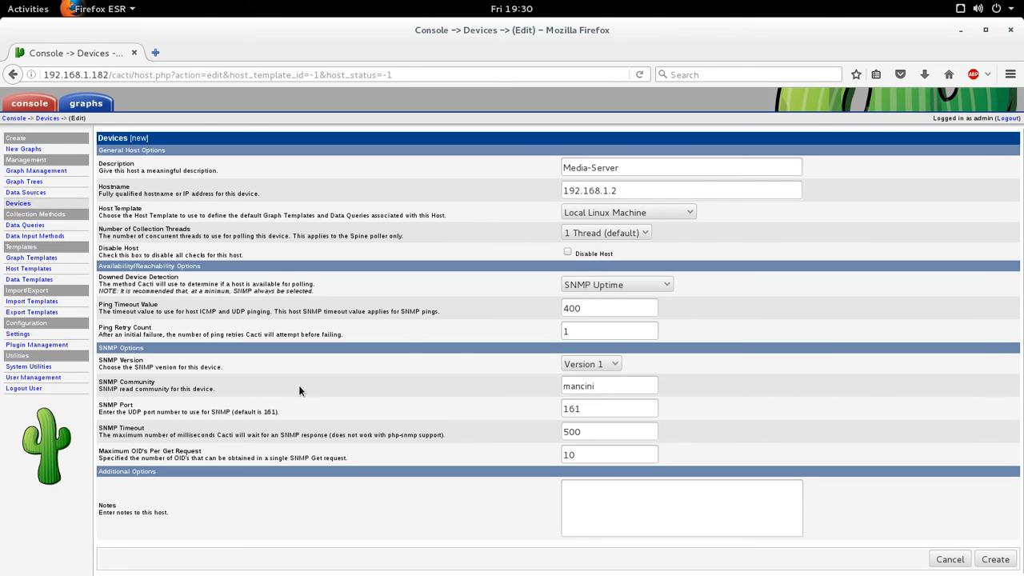
{"action": "mouse_move", "coordinate": [544, 323]}
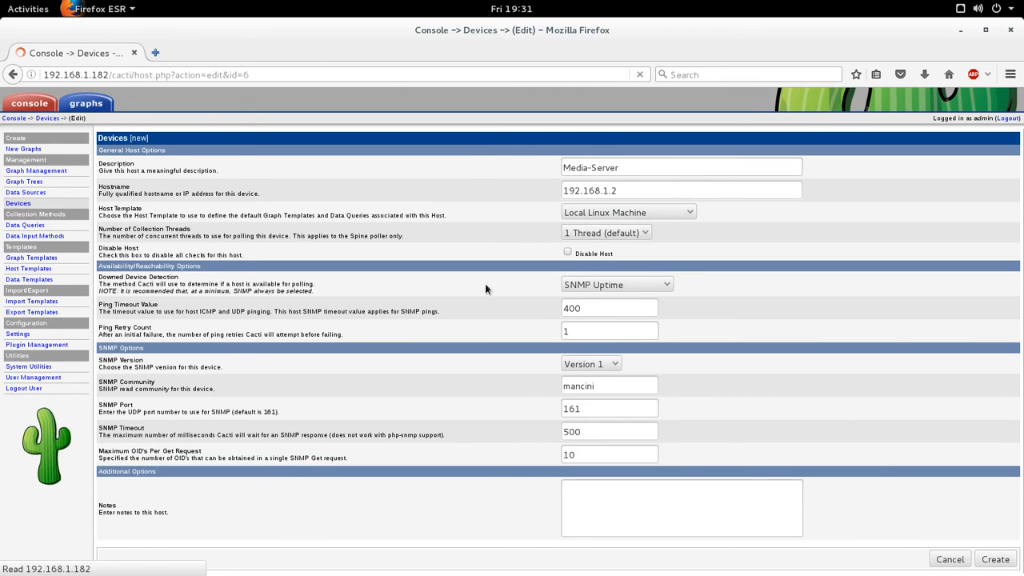
Create the Media-Server device from the bottom of the form
{"action": "left_click", "coordinate": [994, 559]}
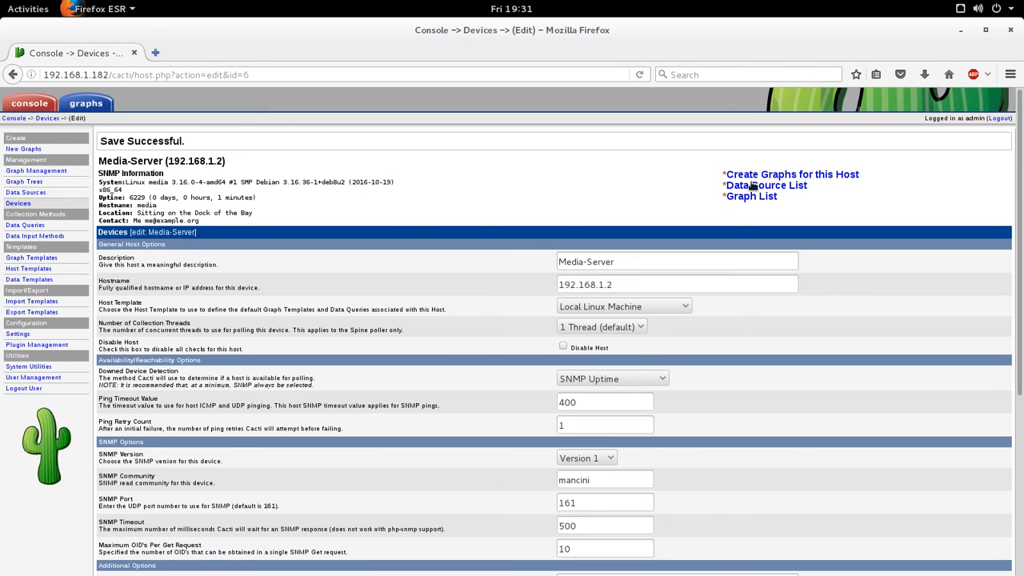
{"action": "mouse_move", "coordinate": [792, 175]}
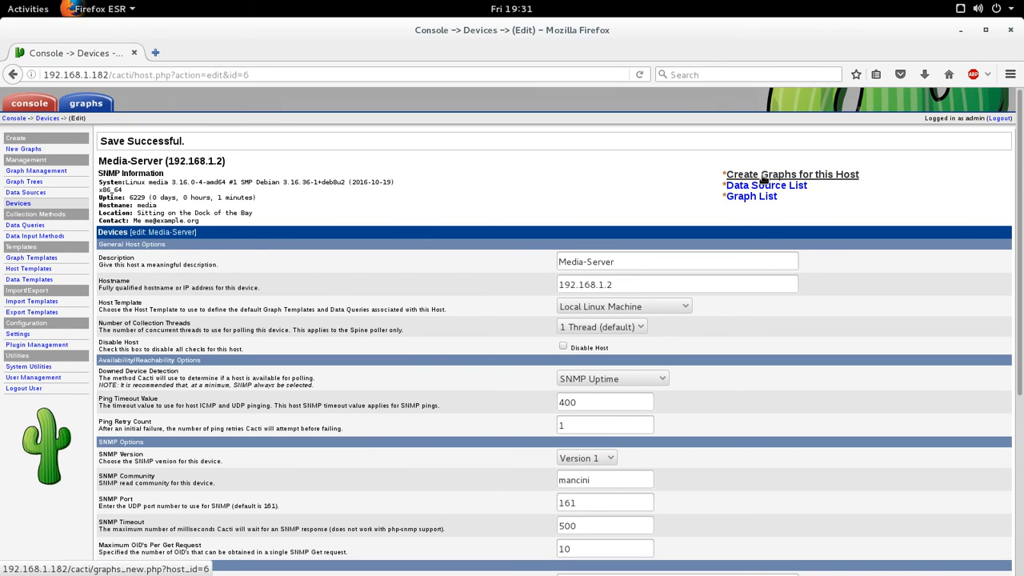
Tick all graph templates and /dev/sda1, and add PING - Advanced Ping v1.3
{"action": "left_click", "coordinate": [791, 174]}
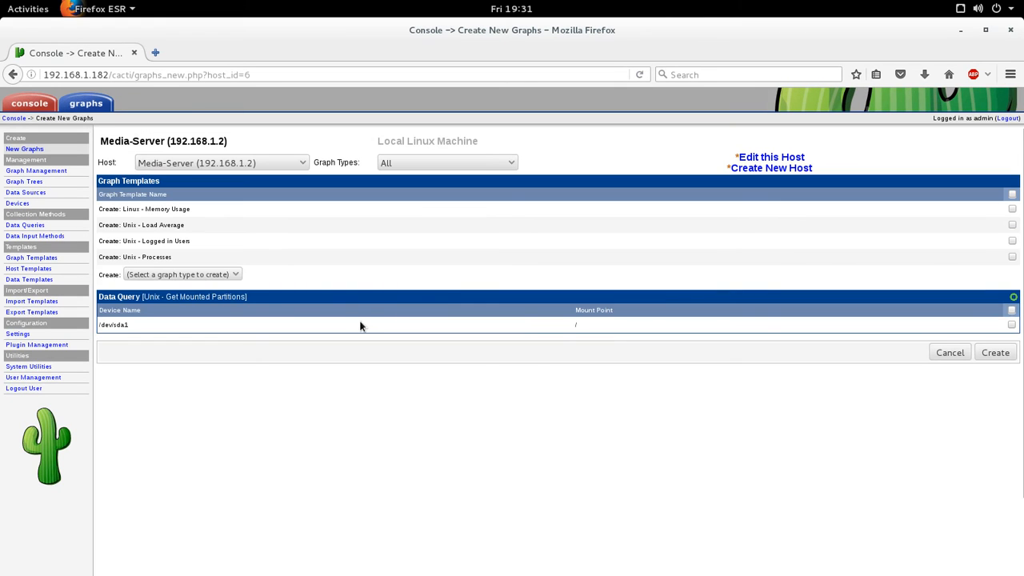
{"action": "mouse_move", "coordinate": [180, 238]}
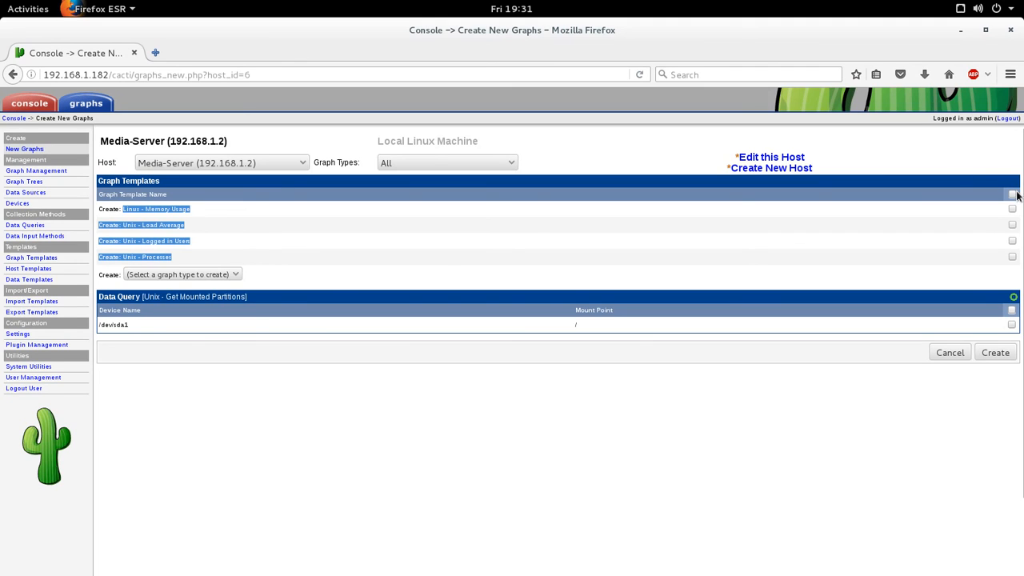
{"action": "left_click", "coordinate": [1013, 194]}
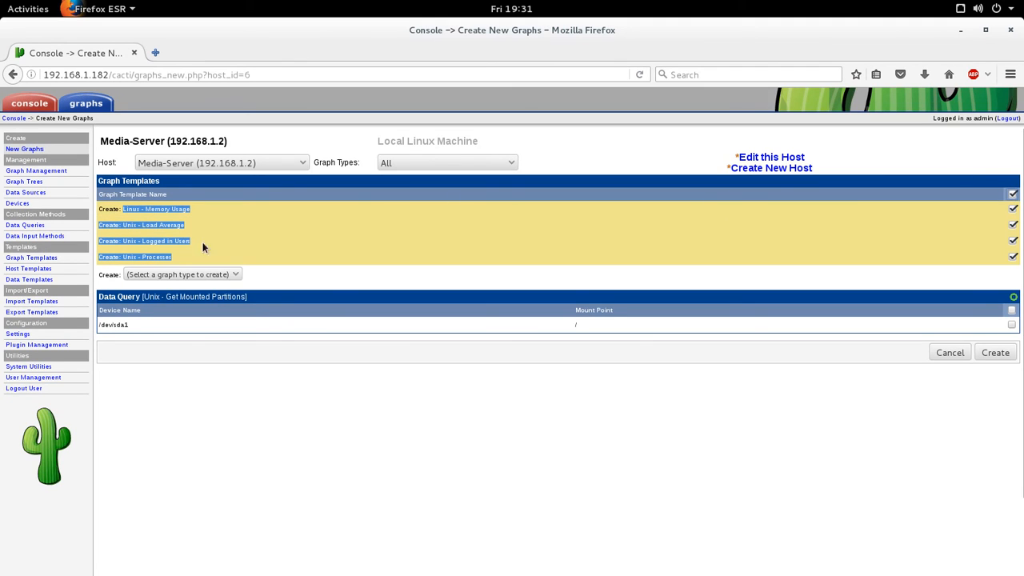
{"action": "mouse_move", "coordinate": [672, 315]}
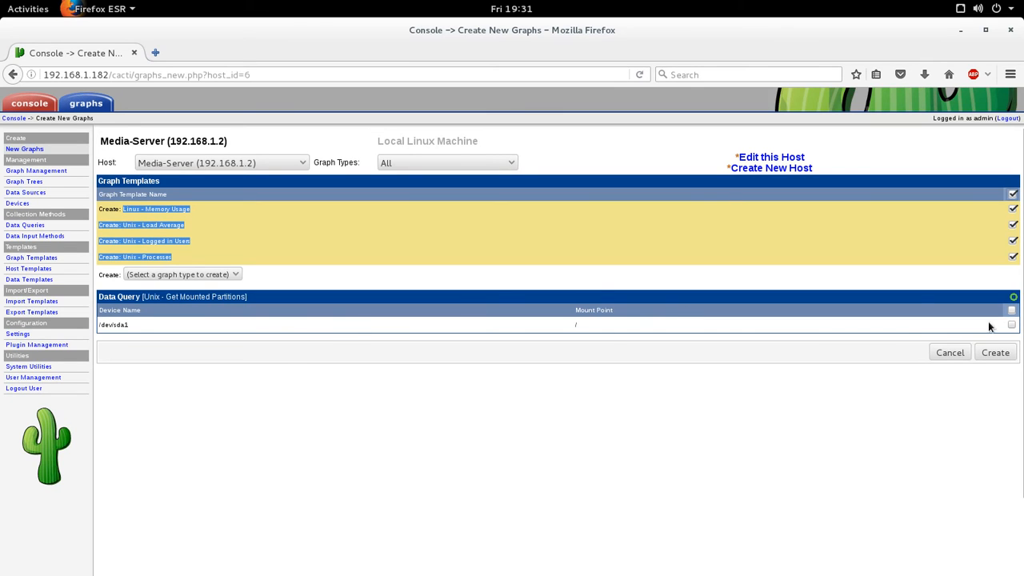
{"action": "mouse_move", "coordinate": [249, 324]}
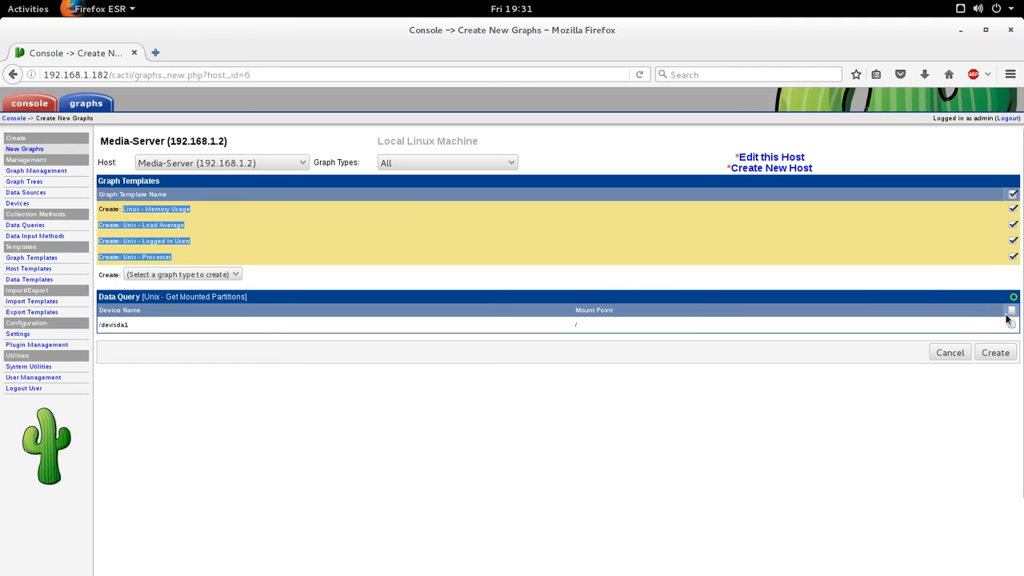
{"action": "left_click", "coordinate": [1012, 324]}
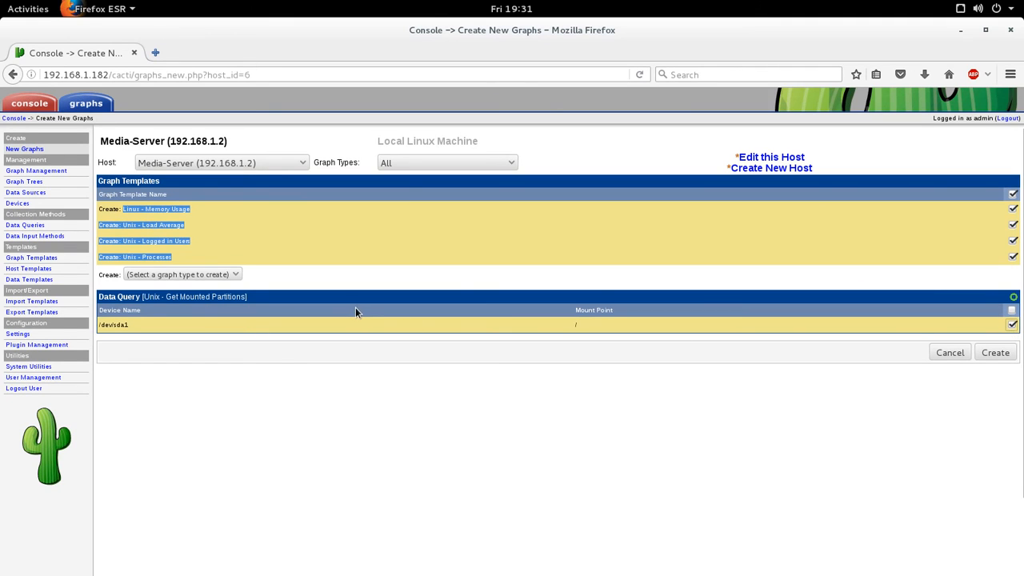
{"action": "mouse_move", "coordinate": [280, 259]}
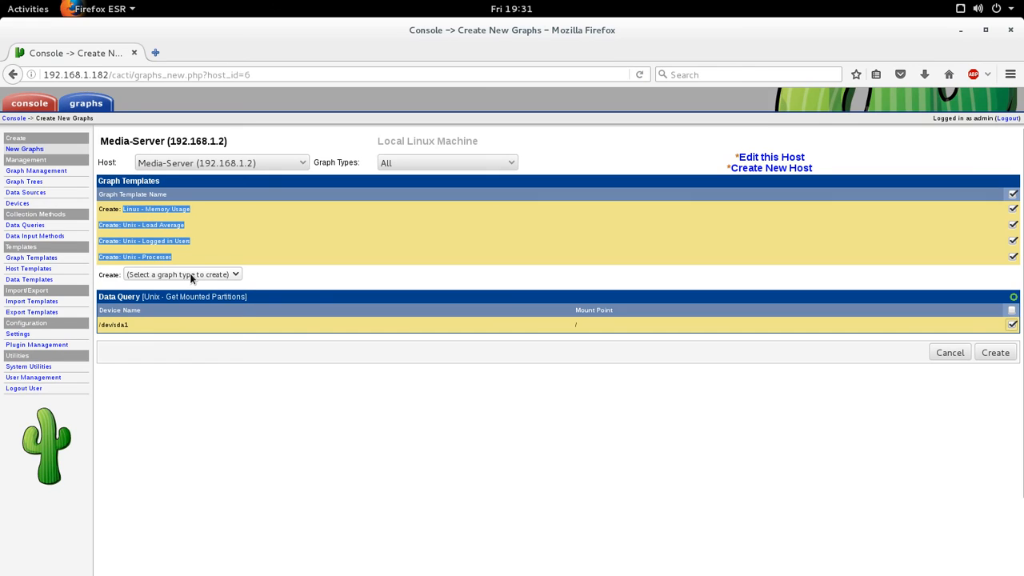
{"action": "left_click", "coordinate": [183, 274]}
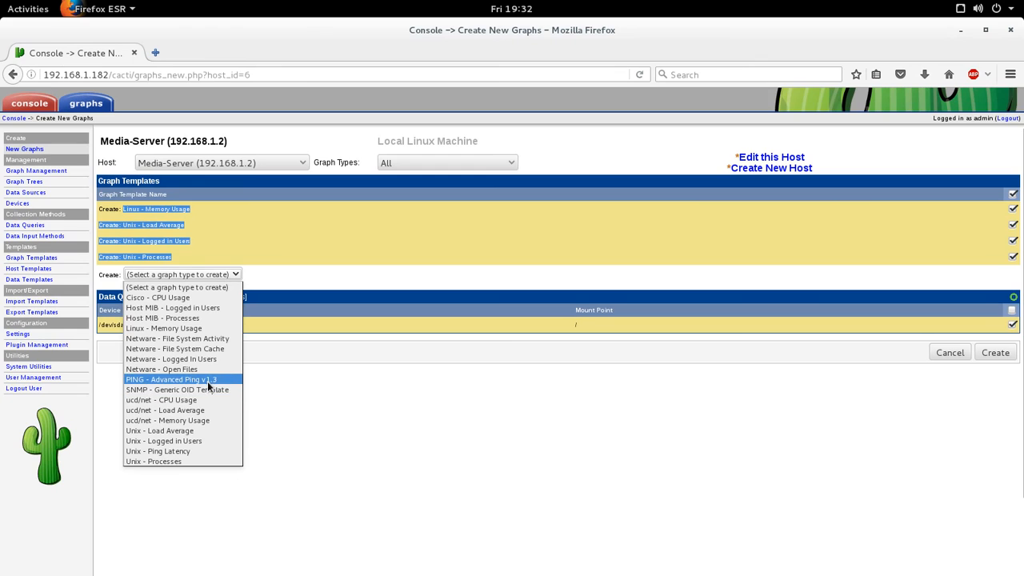
{"action": "left_click", "coordinate": [171, 379]}
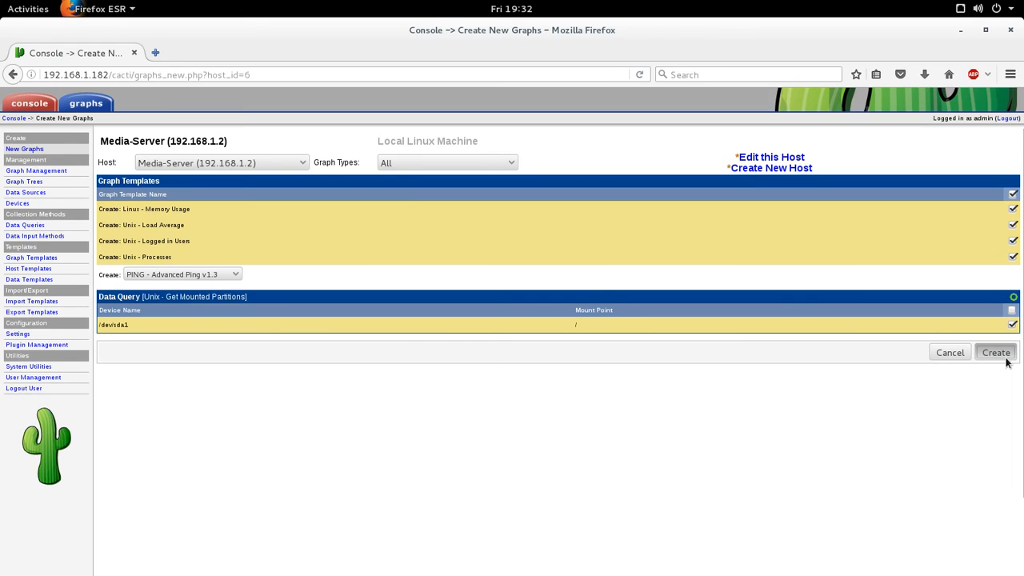
Create the selected graphs, accepting the default legend colours and ping settings
{"action": "left_click", "coordinate": [995, 352]}
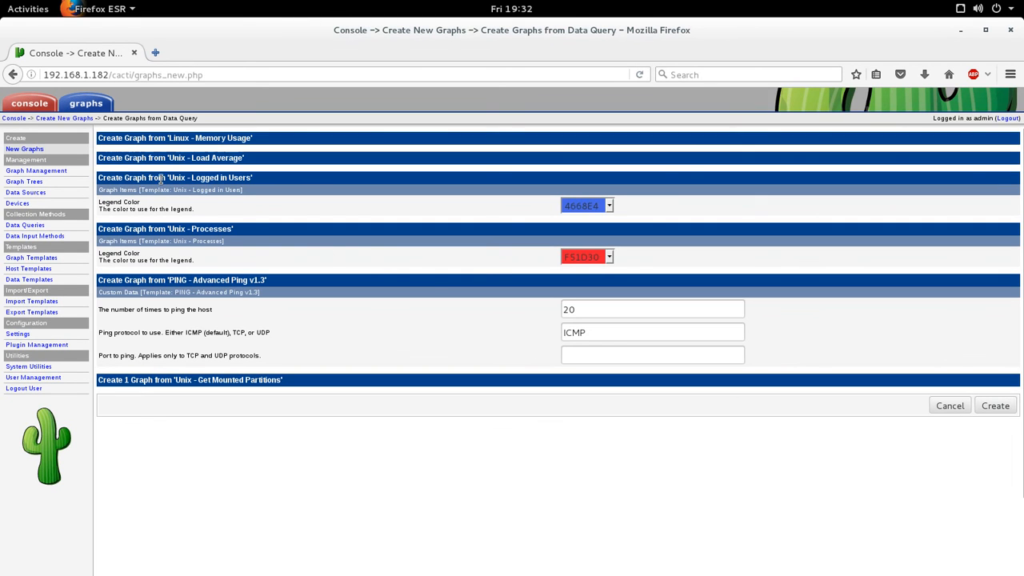
{"action": "mouse_move", "coordinate": [276, 300]}
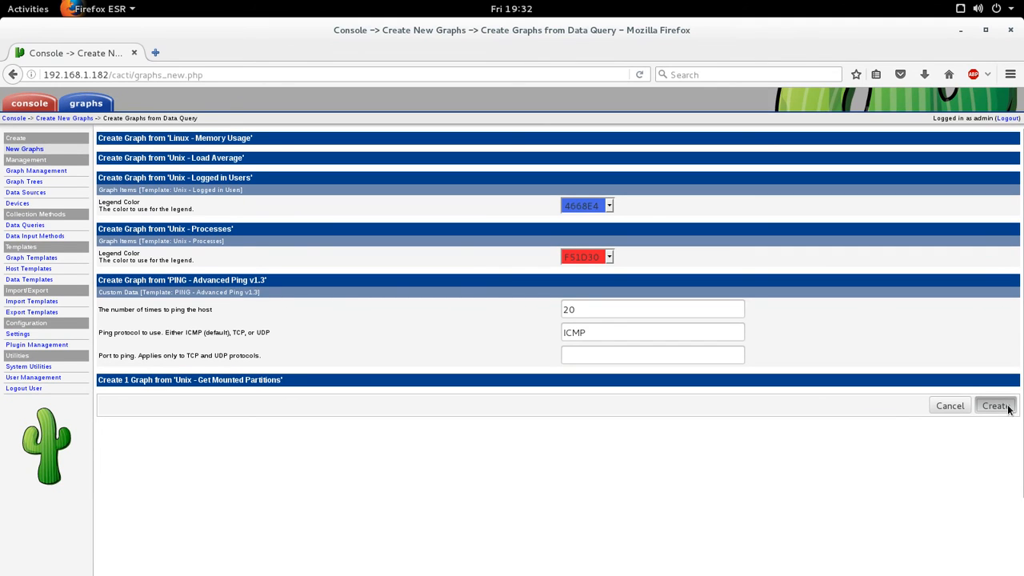
{"action": "left_click", "coordinate": [995, 405]}
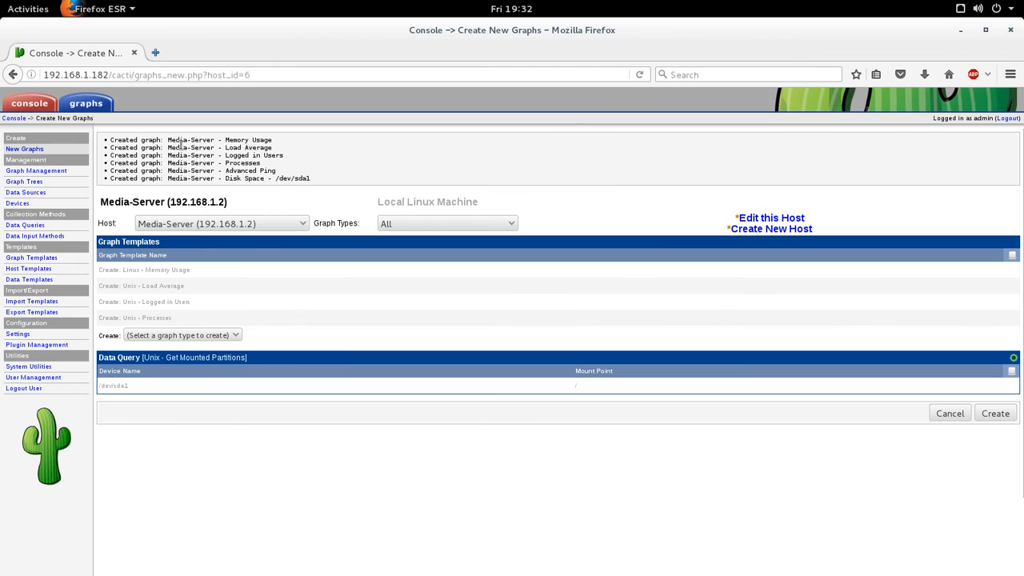
{"action": "mouse_move", "coordinate": [476, 214]}
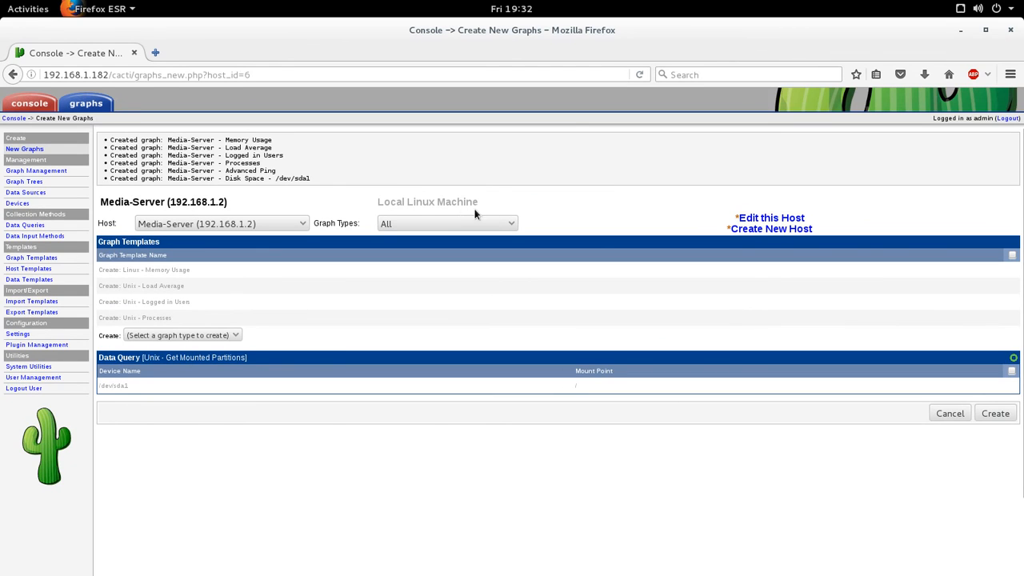
{"action": "mouse_move", "coordinate": [83, 213]}
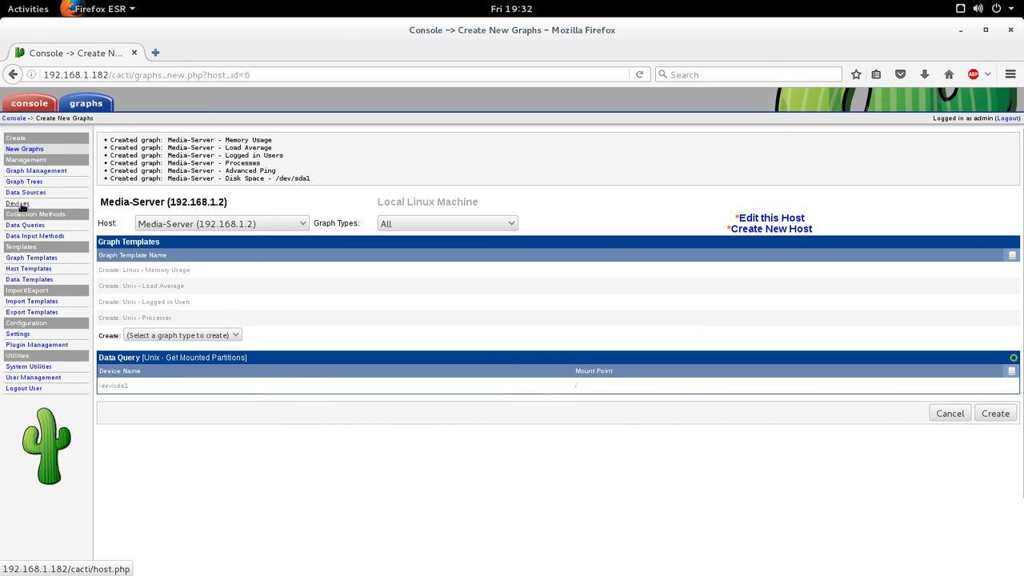
Place Media-Server on the Default Tree under the [root] branch via the Devices action list
{"action": "left_click", "coordinate": [18, 203]}
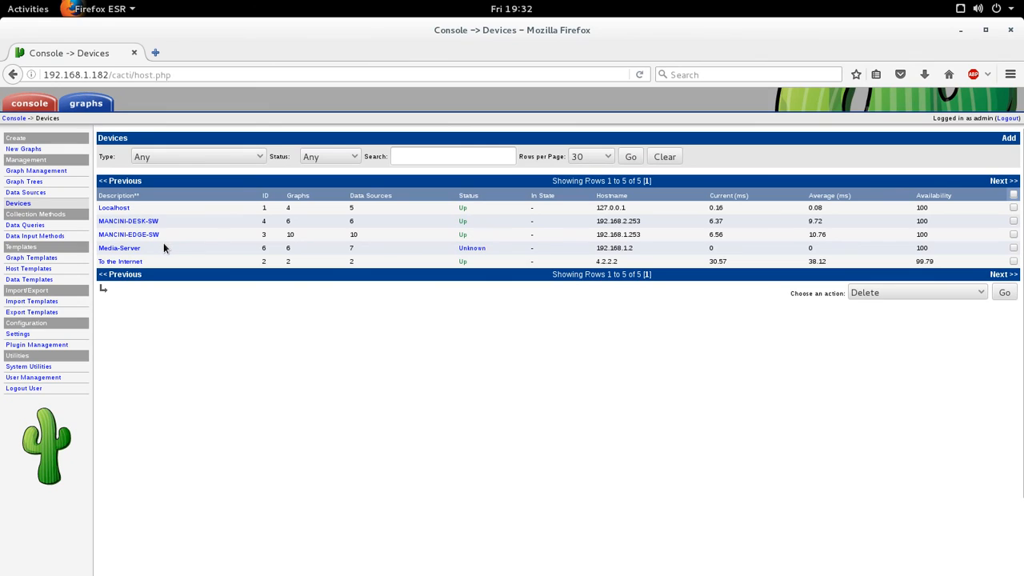
{"action": "left_click", "coordinate": [1013, 247]}
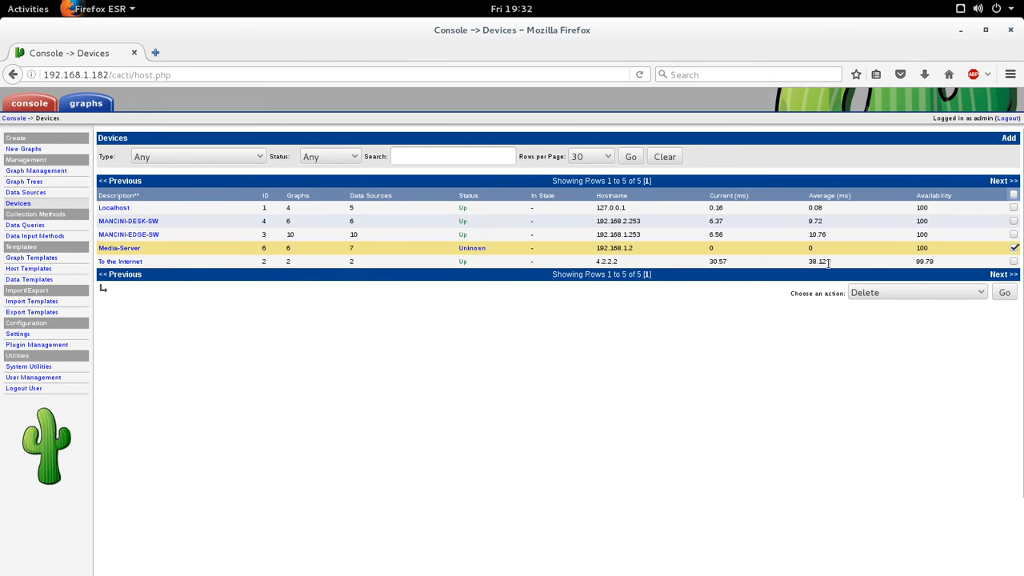
{"action": "left_click", "coordinate": [916, 292]}
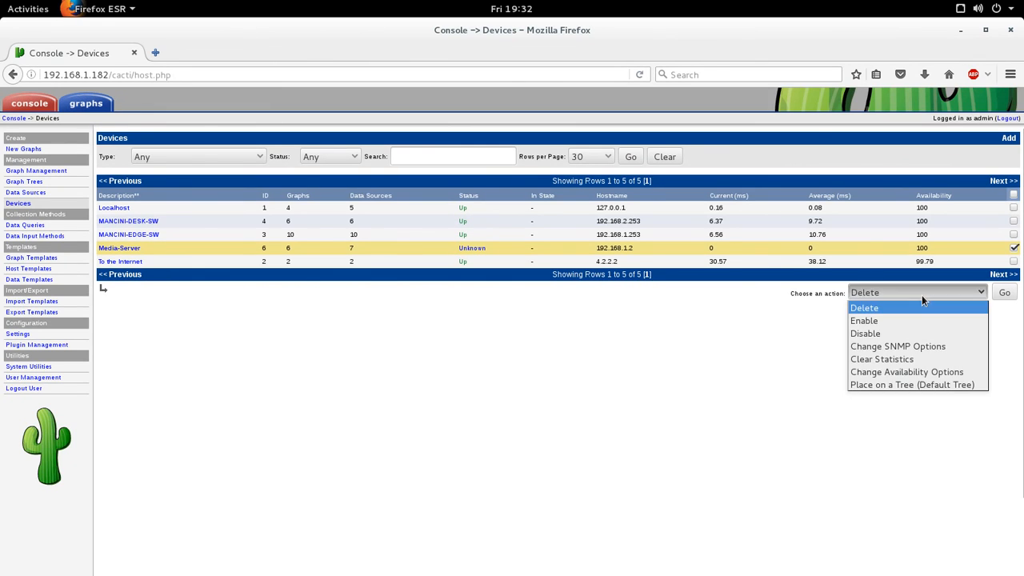
{"action": "left_click", "coordinate": [912, 384]}
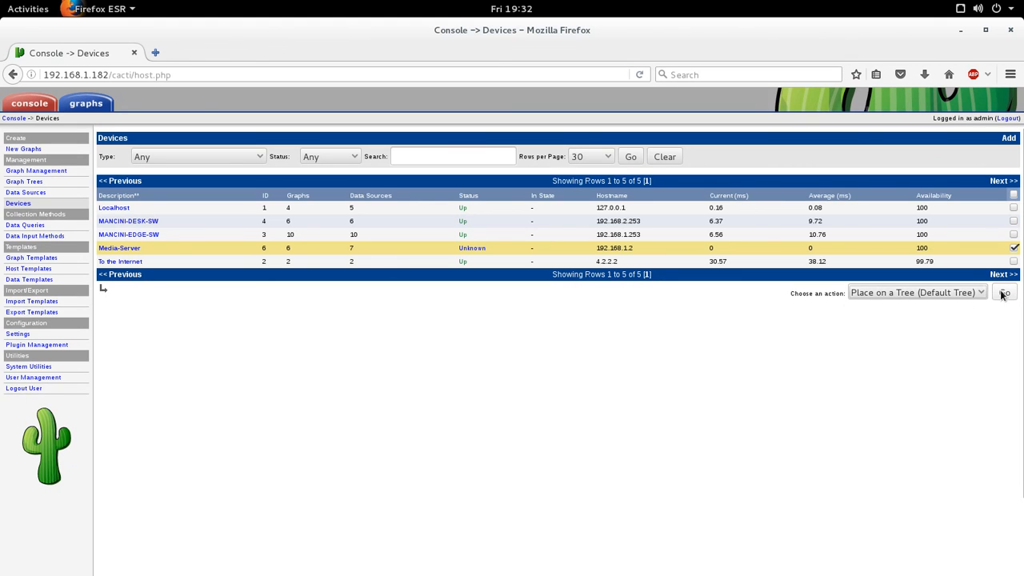
{"action": "left_click", "coordinate": [1004, 292]}
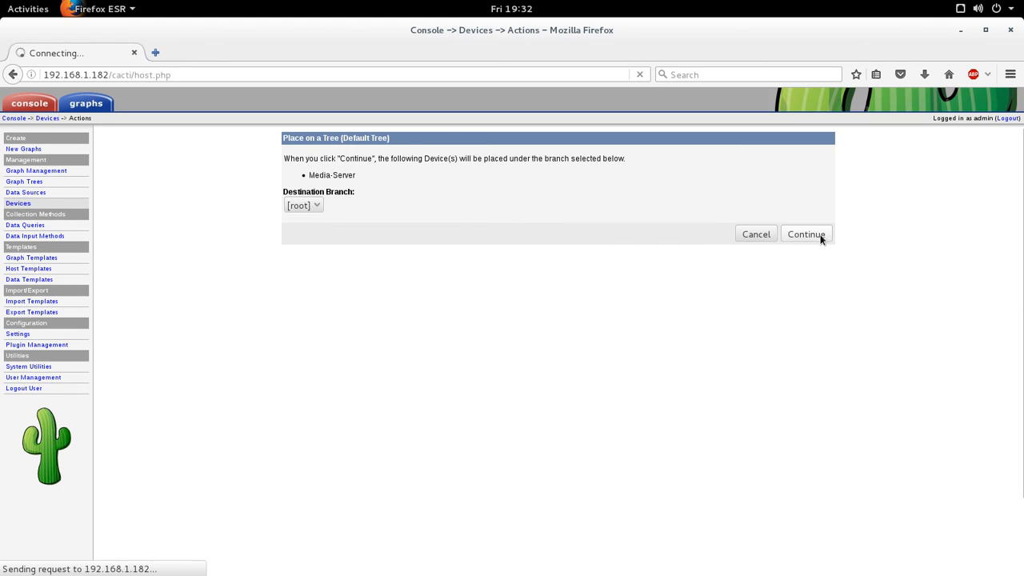
{"action": "left_click", "coordinate": [806, 233]}
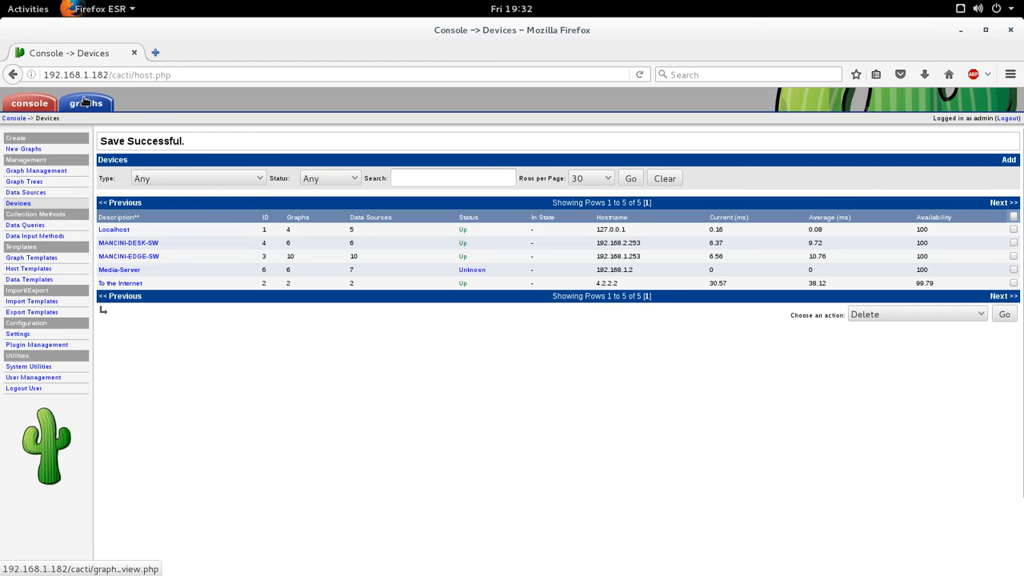
View Host: Media-Server in the Default Tree and scroll through its Memory, Ping, Disk and Load graphs
{"action": "left_click", "coordinate": [86, 102]}
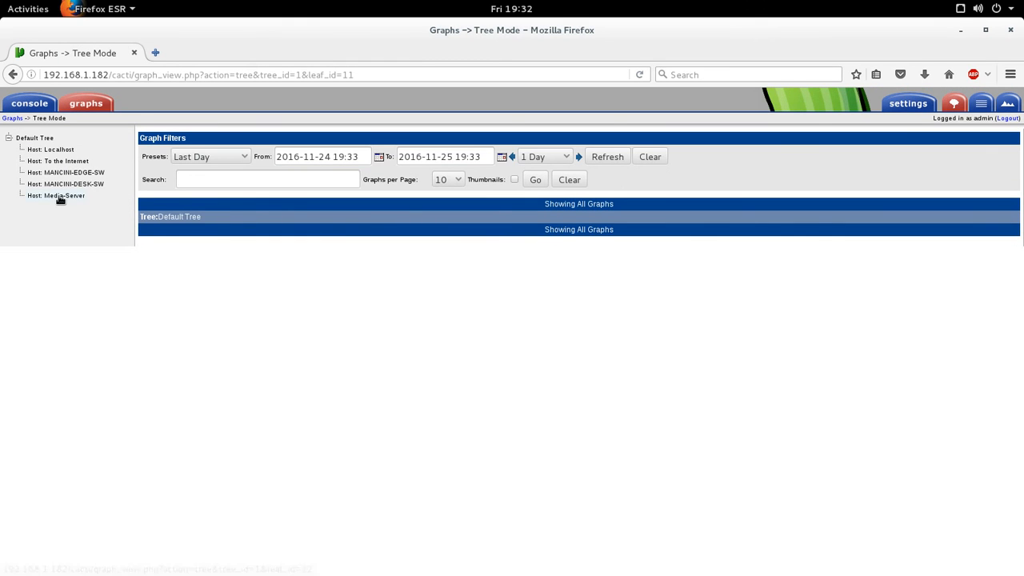
{"action": "left_click", "coordinate": [62, 195]}
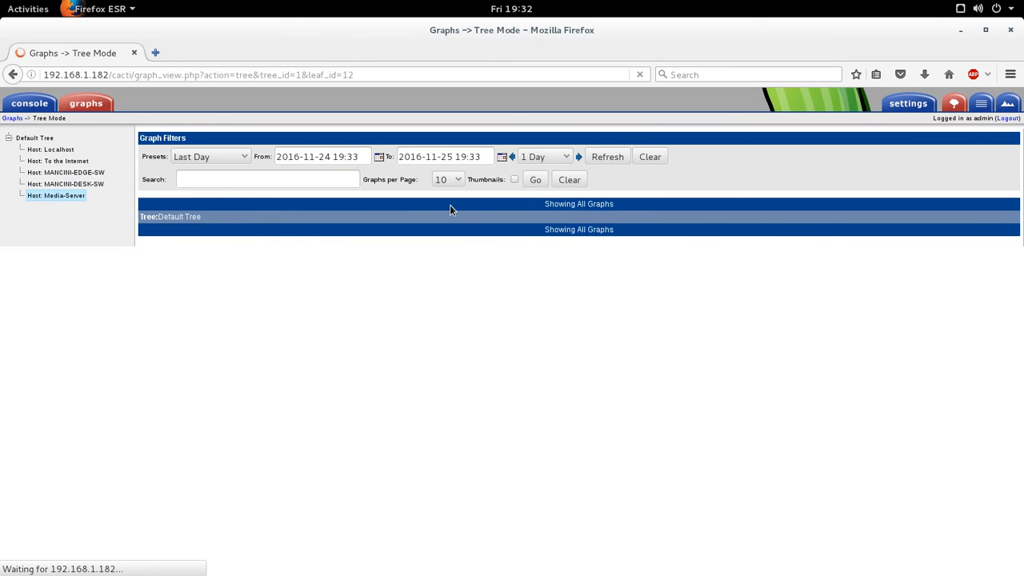
{"action": "left_click", "coordinate": [56, 195]}
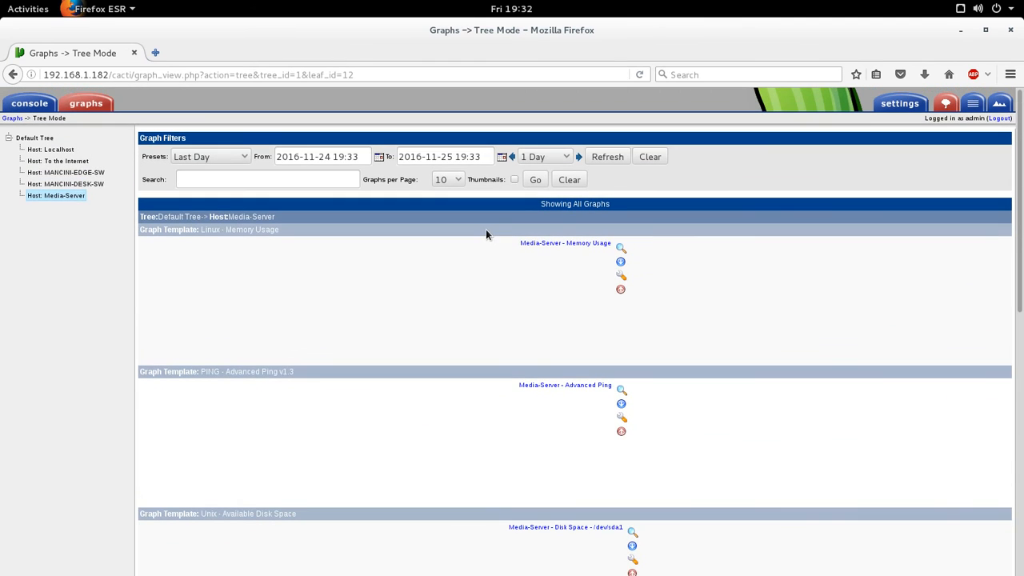
{"action": "mouse_move", "coordinate": [471, 306]}
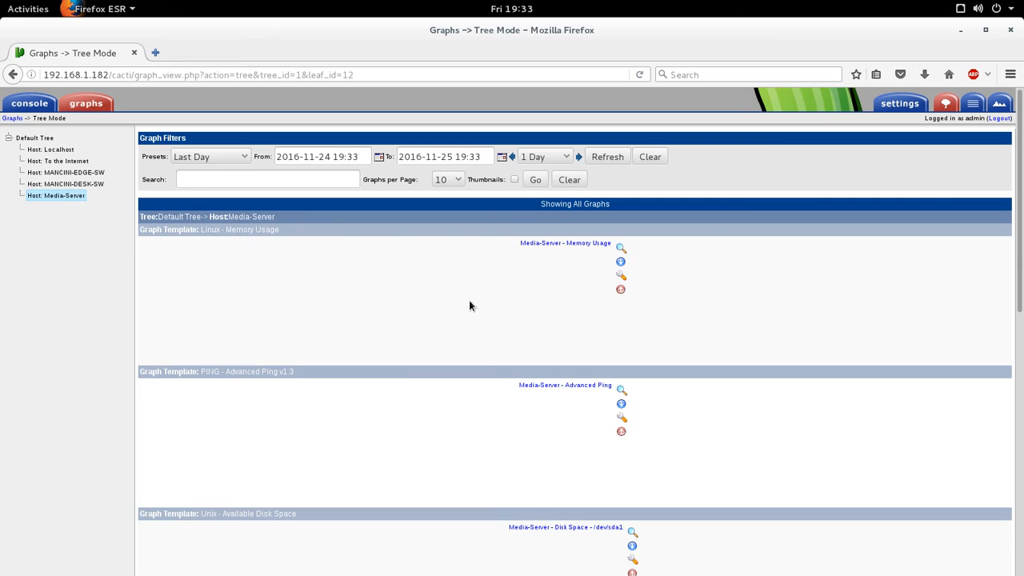
{"action": "mouse_move", "coordinate": [490, 302]}
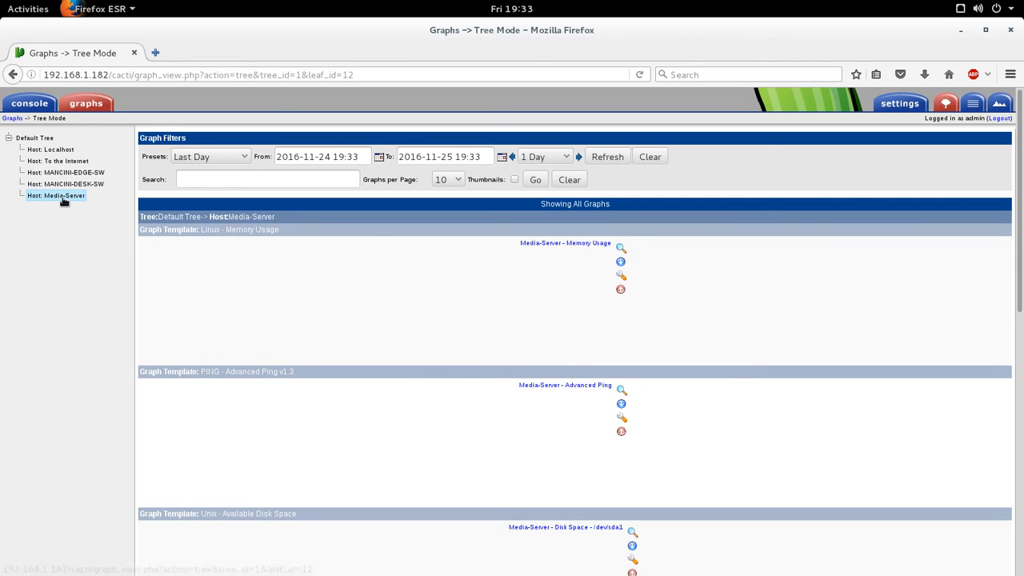
{"action": "scroll", "scroll_direction": "down", "scroll_amount": 3}
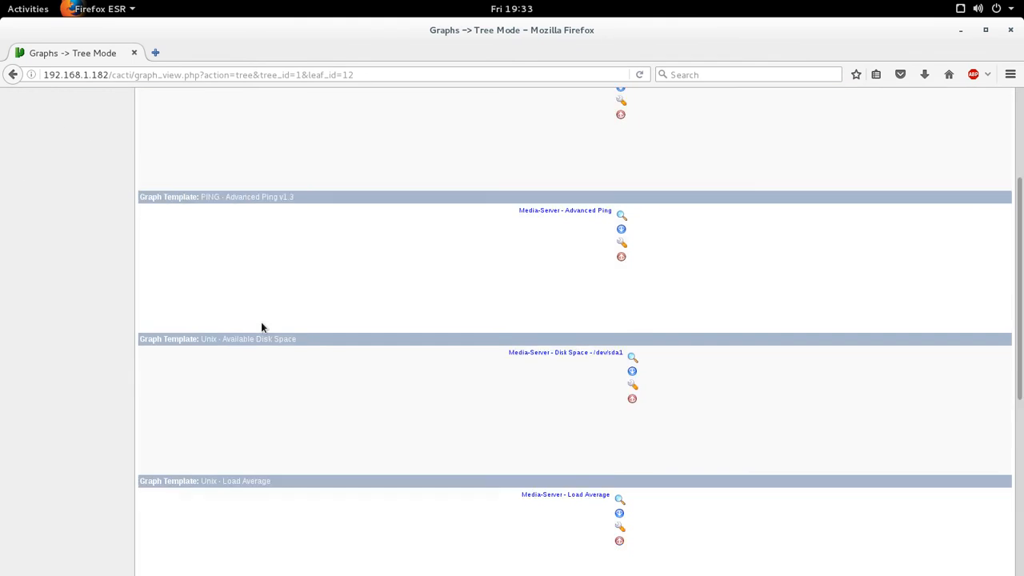
{"action": "scroll", "scroll_direction": "down", "scroll_amount": 3}
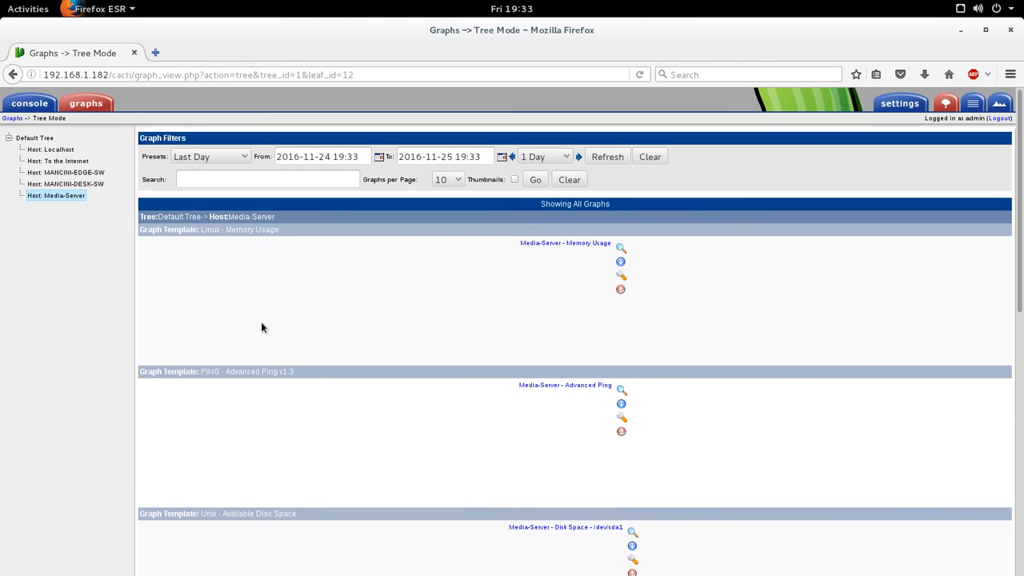
{"action": "mouse_move", "coordinate": [255, 327]}
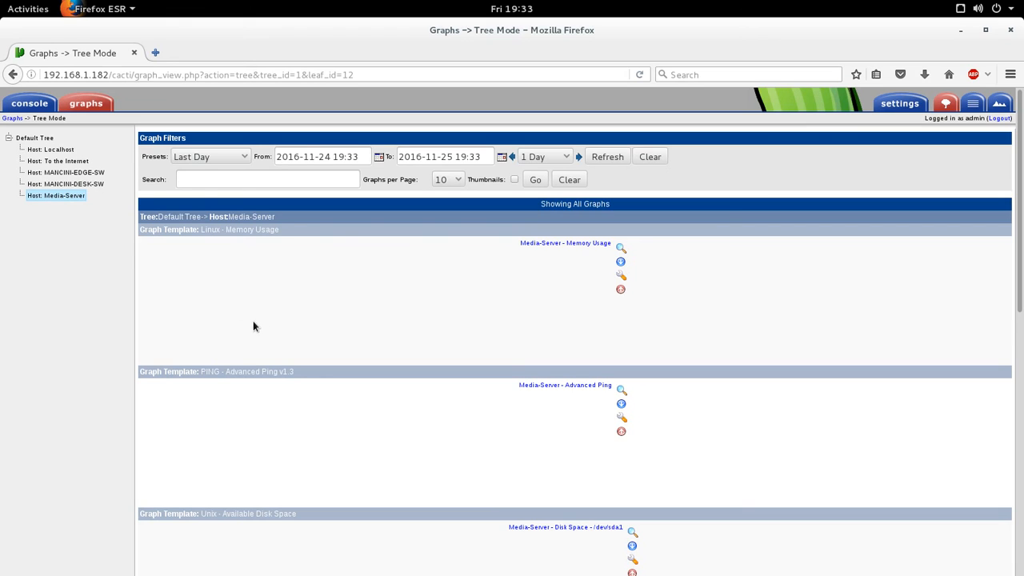
{"action": "mouse_move", "coordinate": [83, 384]}
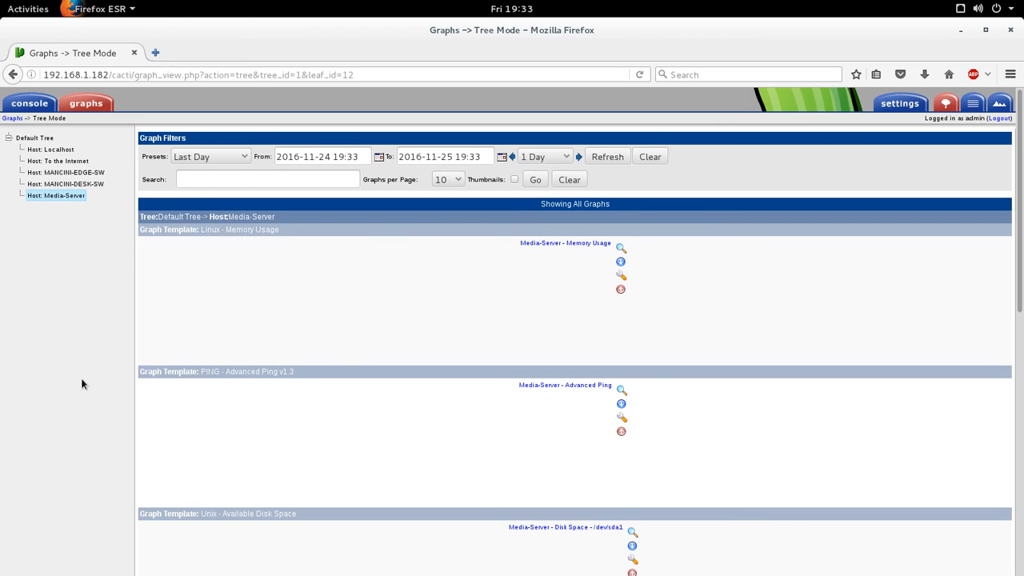
{"action": "mouse_move", "coordinate": [68, 331]}
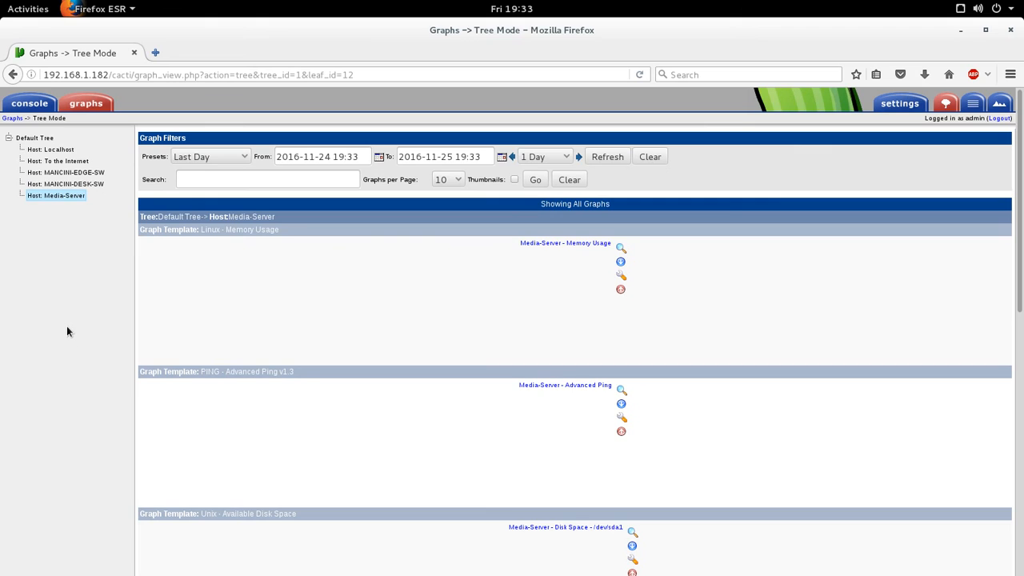